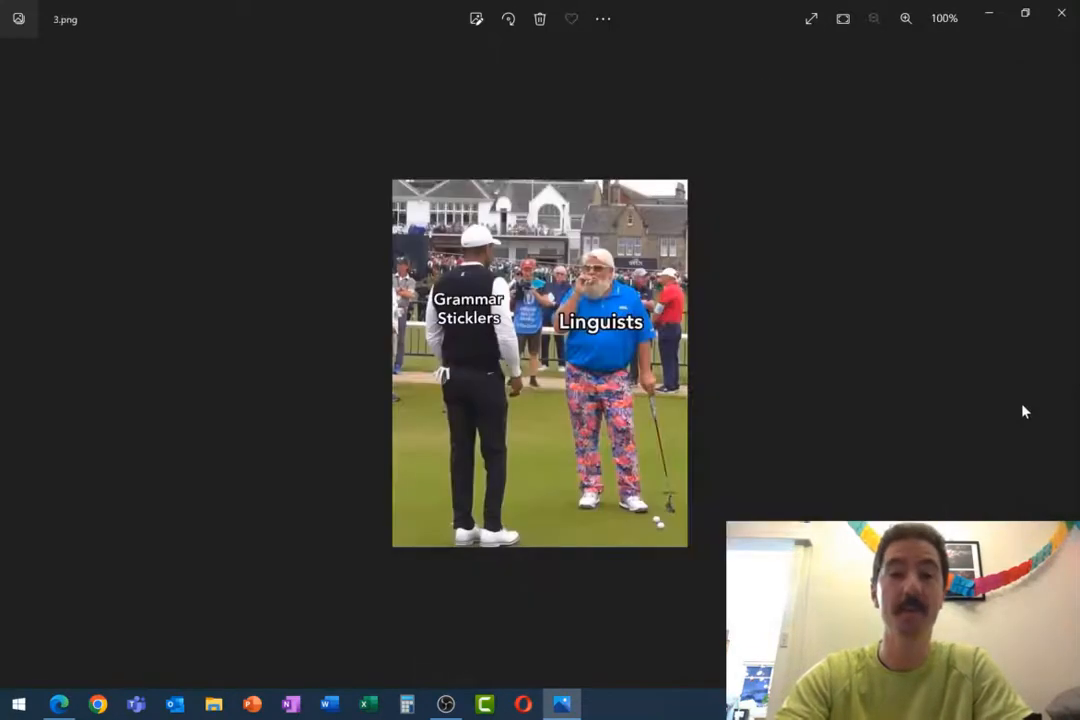
Step: Close the Photos window showing the grammar sticklers meme (3.png)
{"action": "left_click", "coordinate": [906, 18]}
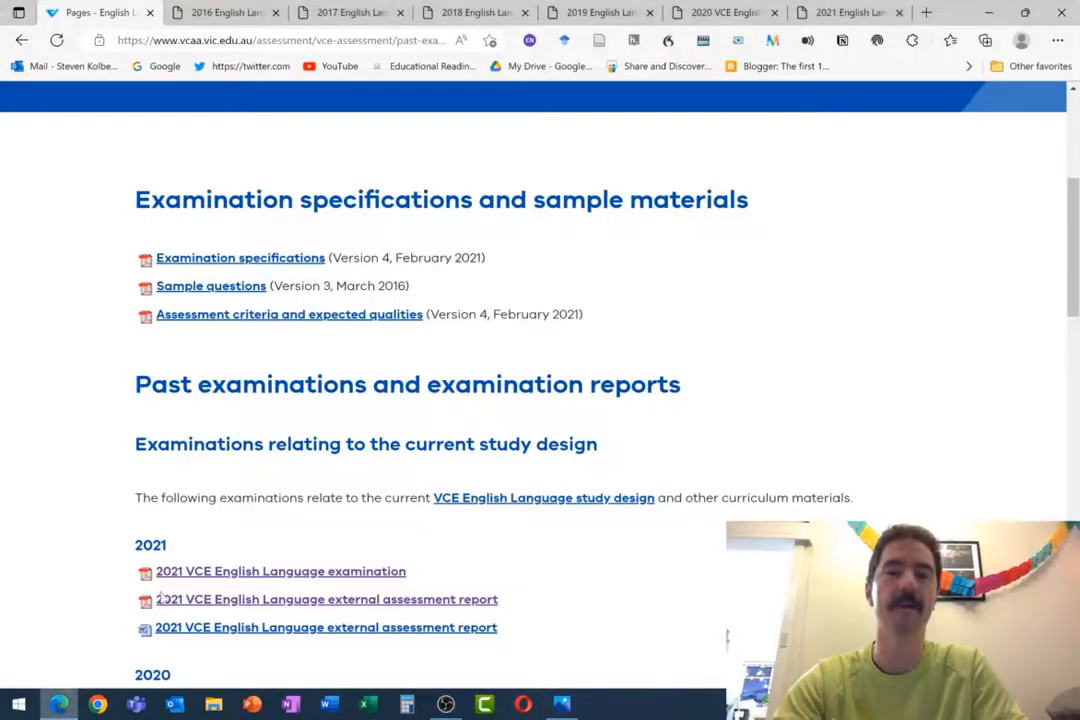
Step: Open the 2016 English Language exam from the VCAA past exams page
{"action": "scroll", "scroll_direction": "down", "scroll_amount": 3}
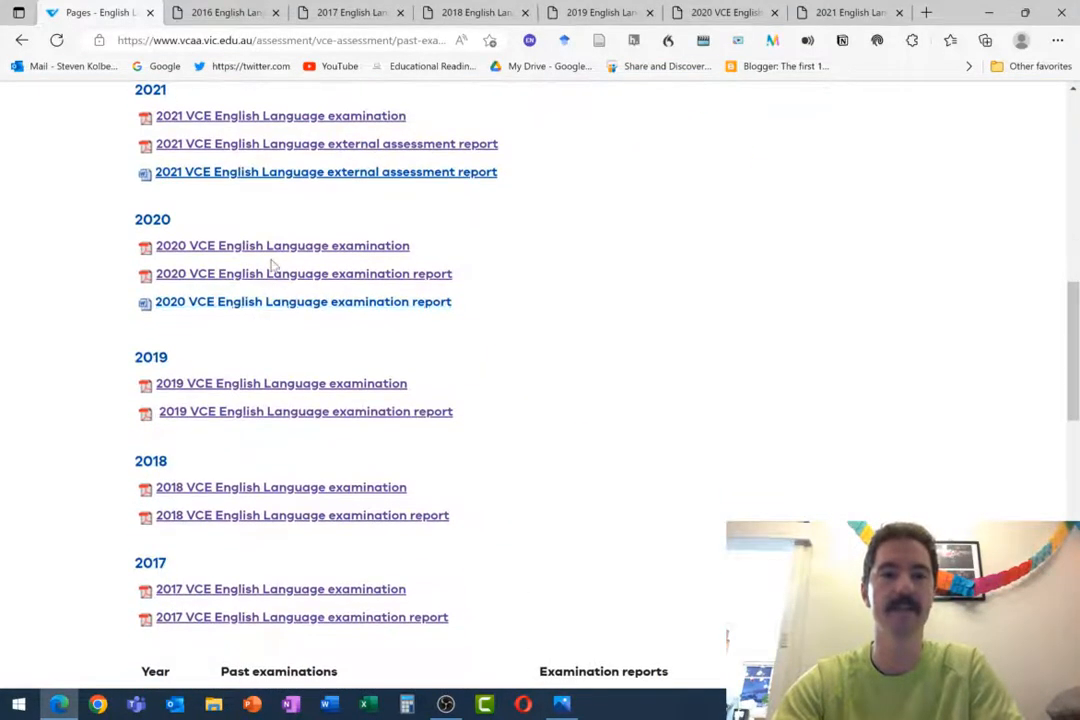
{"action": "scroll", "scroll_direction": "down", "scroll_amount": 3}
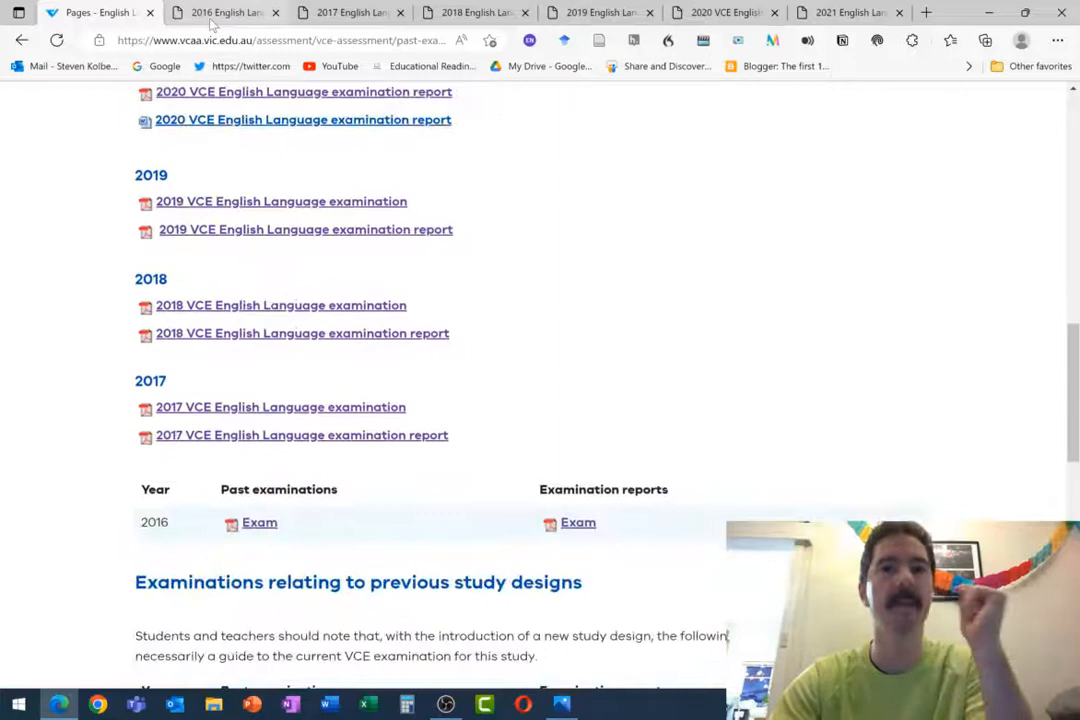
{"action": "left_click", "coordinate": [259, 522]}
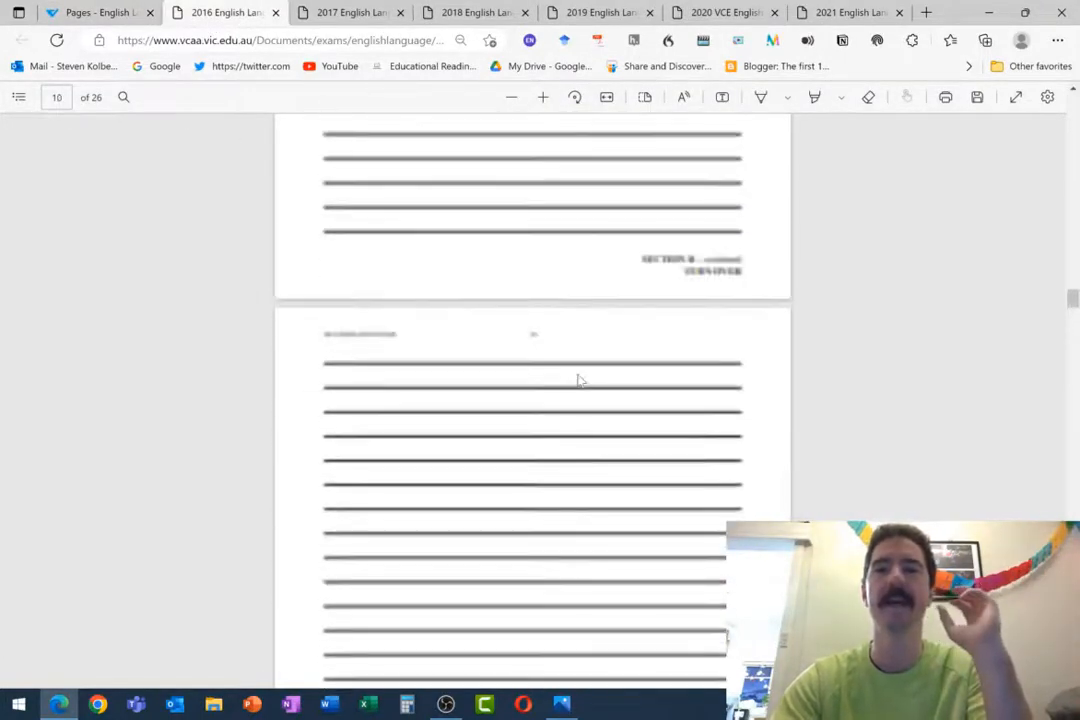
Step: Scroll the 2016 PDF down to the page 26 insert with Section B Text 2
{"action": "scroll", "scroll_direction": "up", "scroll_amount": 3}
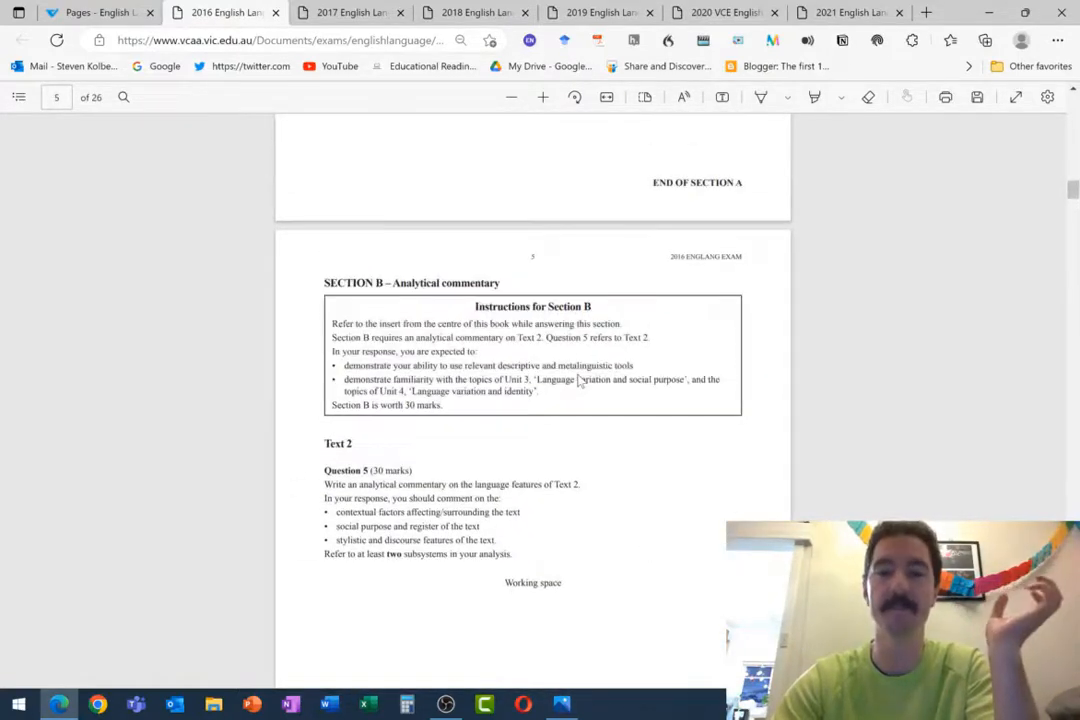
{"action": "scroll", "scroll_direction": "down", "scroll_amount": 3}
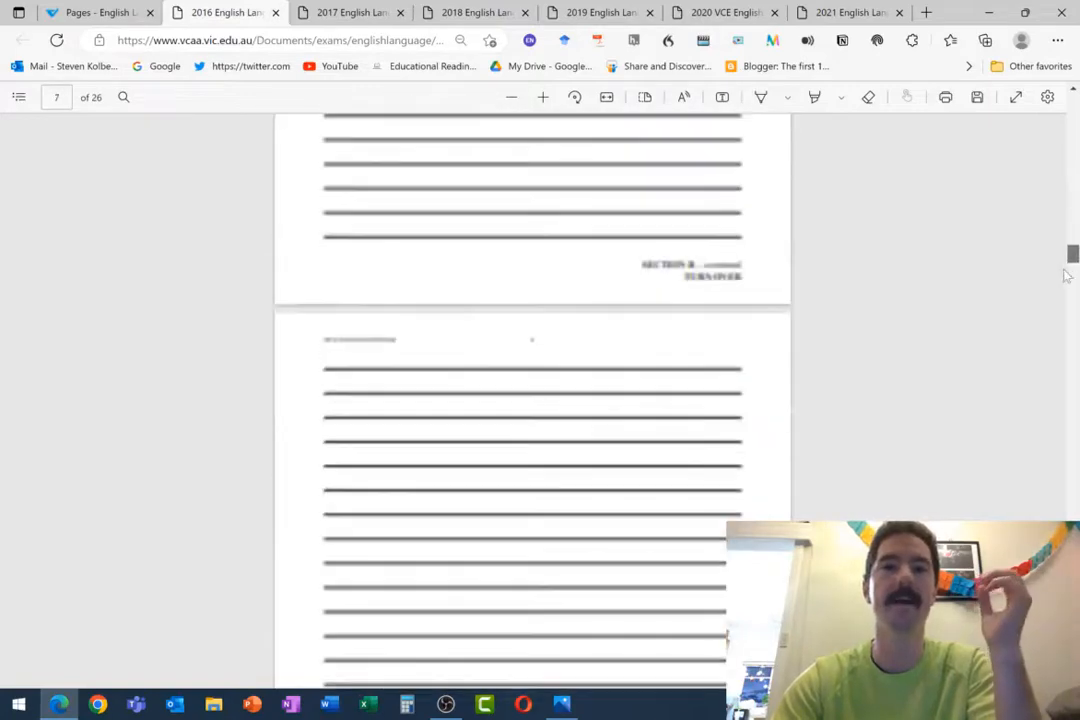
{"action": "scroll", "scroll_direction": "down", "scroll_amount": 3}
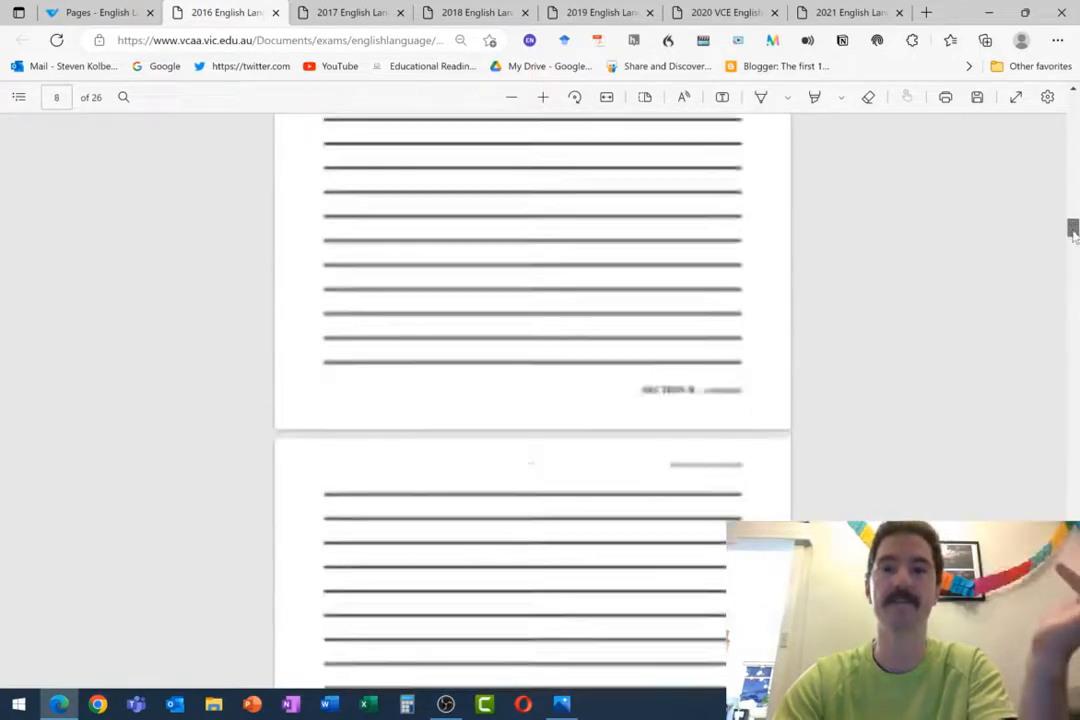
{"action": "scroll", "scroll_direction": "down", "scroll_amount": 3}
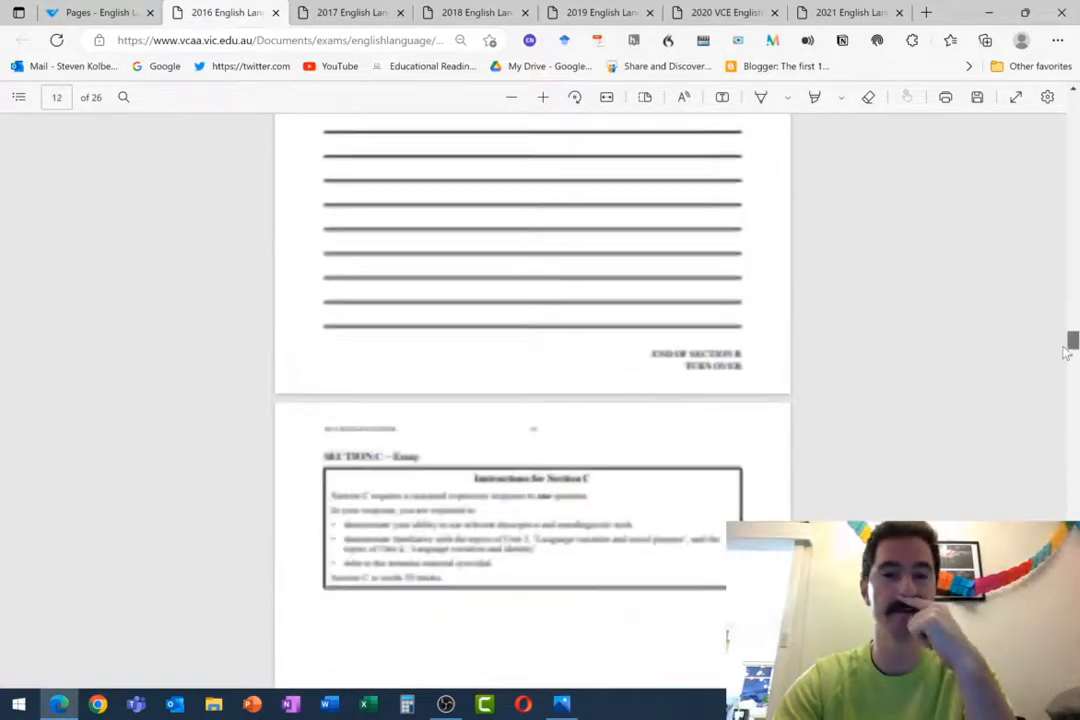
{"action": "scroll", "scroll_direction": "down", "scroll_amount": 3}
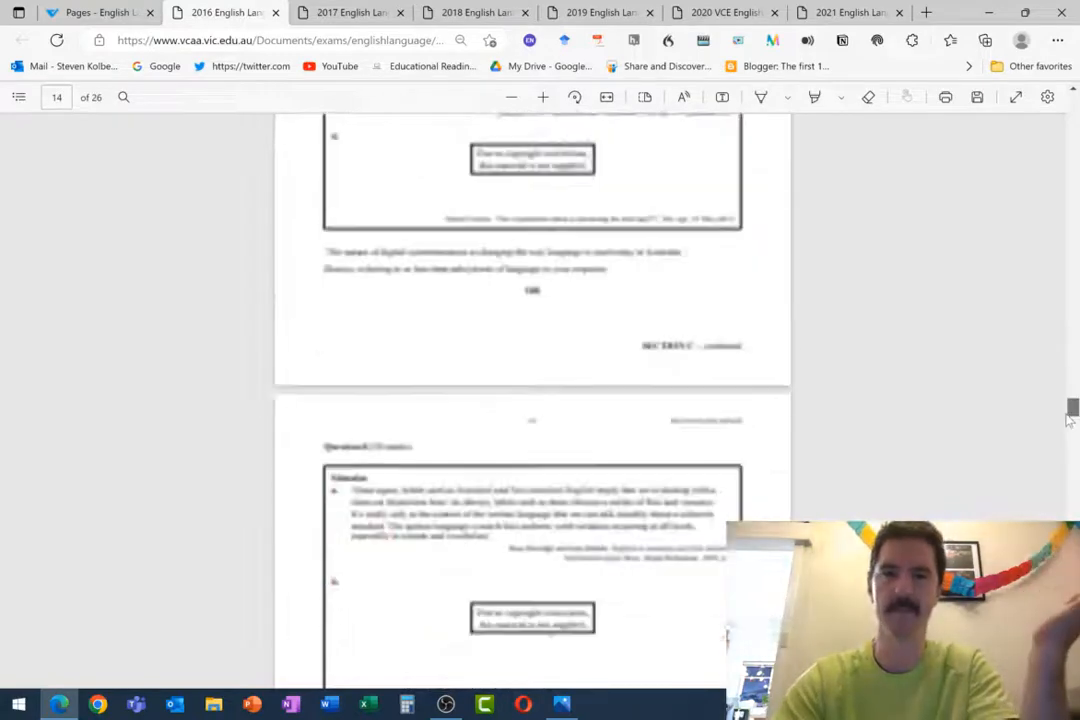
{"action": "scroll", "scroll_direction": "down", "scroll_amount": 3}
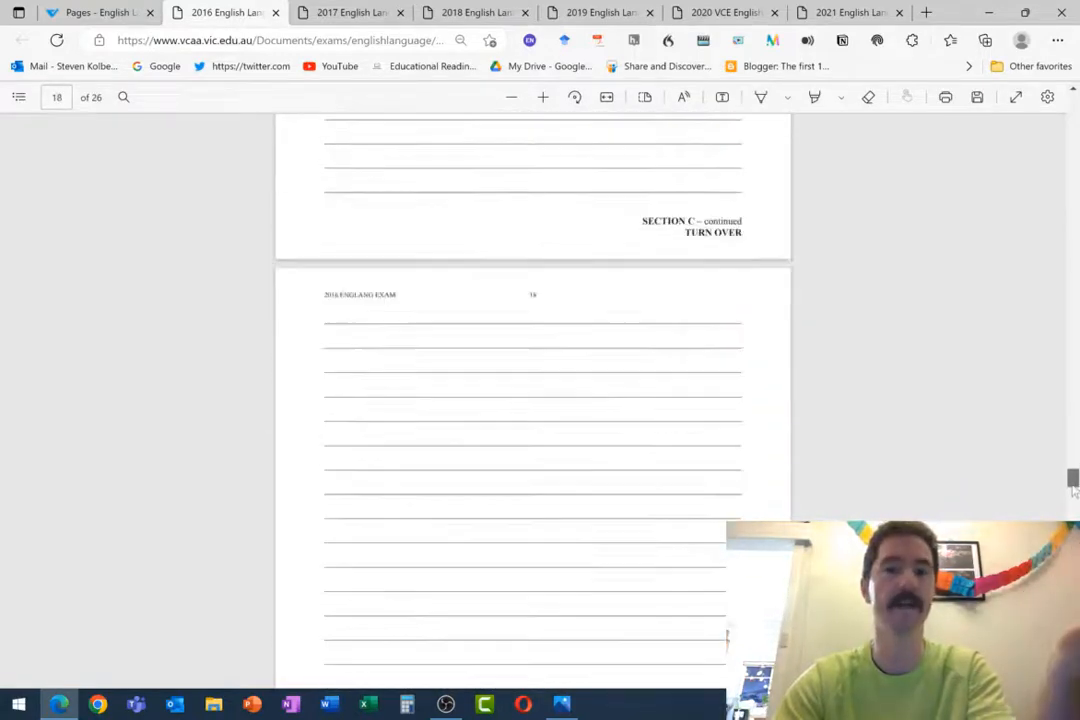
{"action": "scroll", "scroll_direction": "down", "scroll_amount": 3}
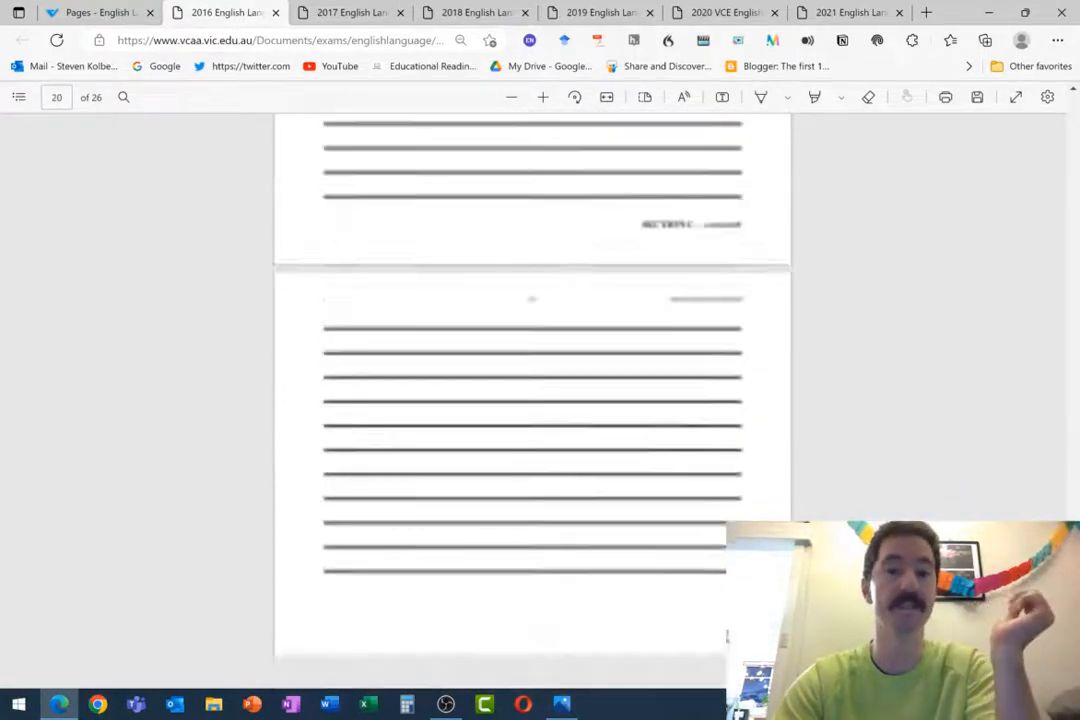
{"action": "scroll", "scroll_direction": "down", "scroll_amount": 3}
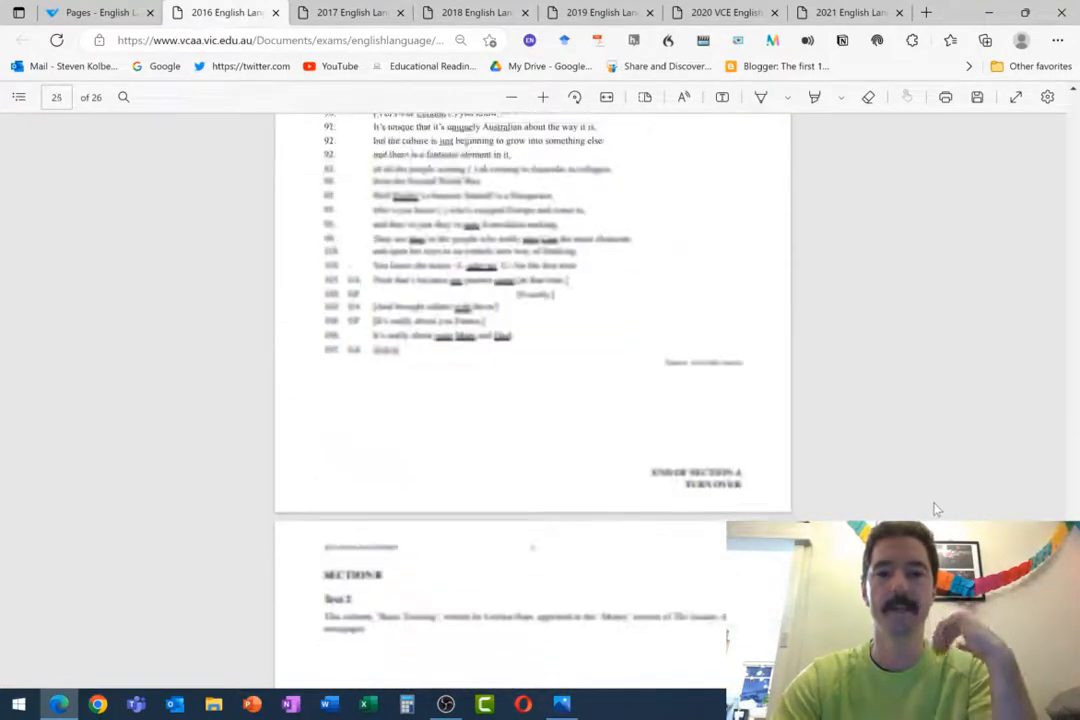
{"action": "scroll", "scroll_direction": "down", "scroll_amount": 3}
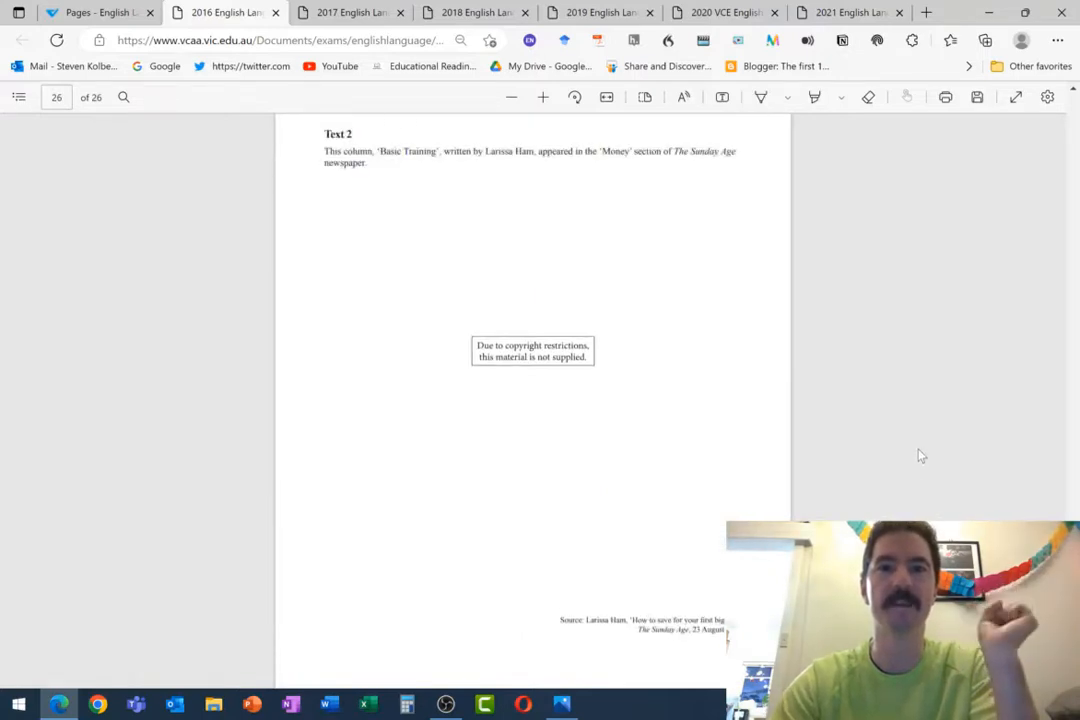
{"action": "mouse_move", "coordinate": [800, 395]}
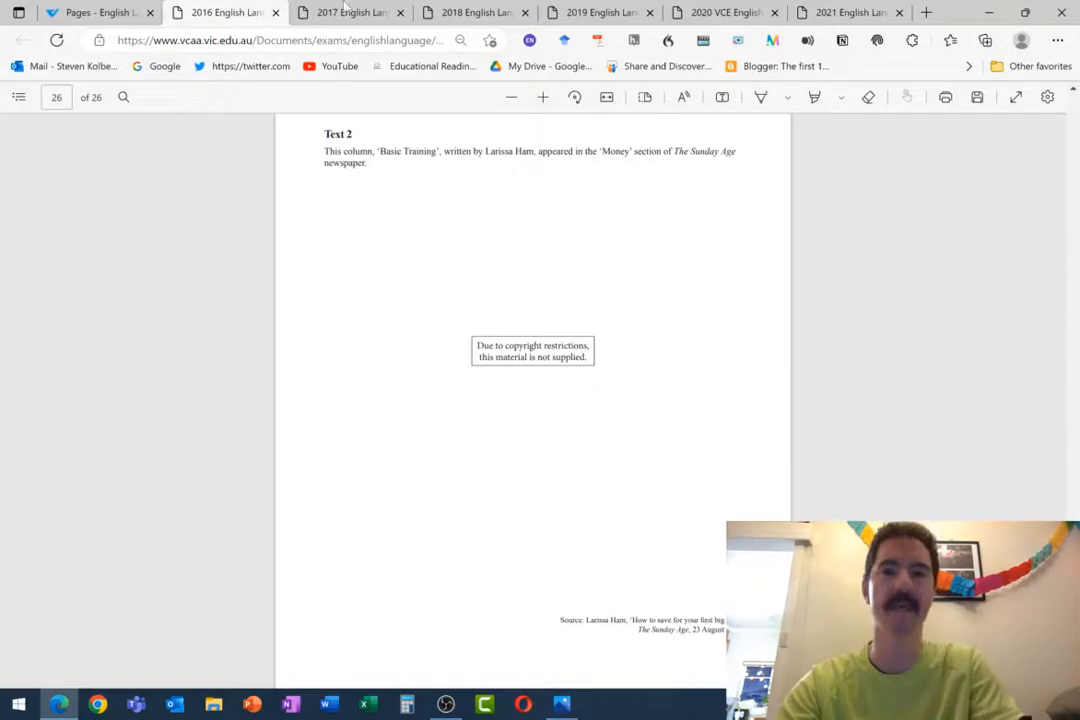
Step: Show page 25 of the 2017 exam, the 'House of the Week' Text 2 article
{"action": "left_click", "coordinate": [348, 12]}
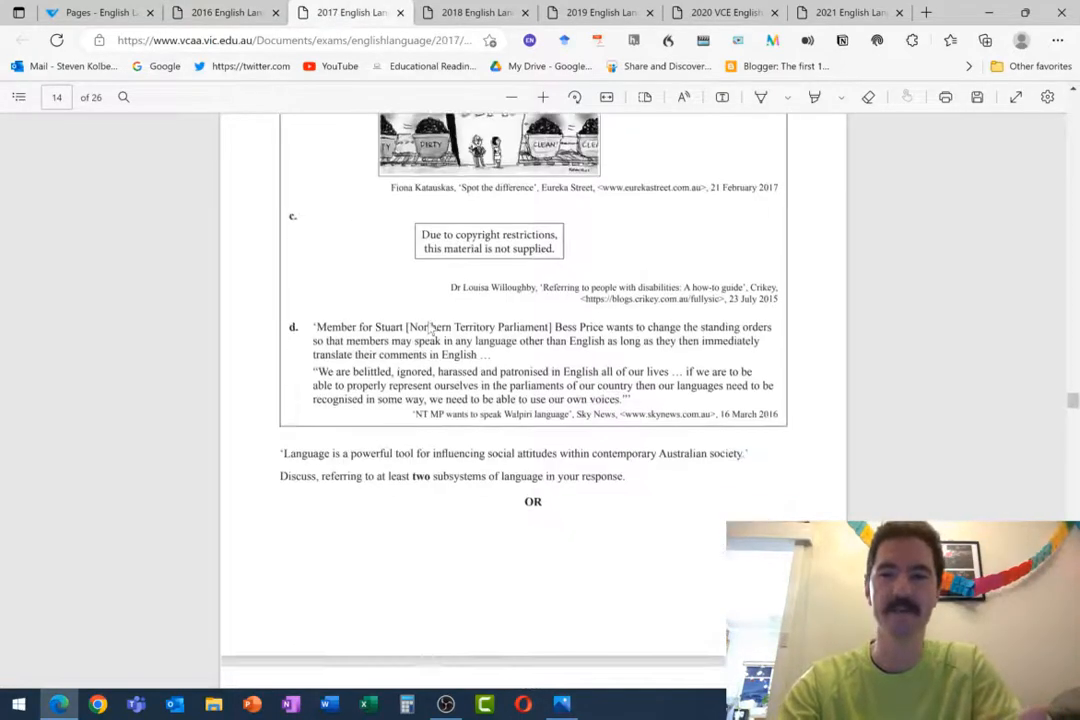
{"action": "scroll", "scroll_direction": "down", "scroll_amount": 3}
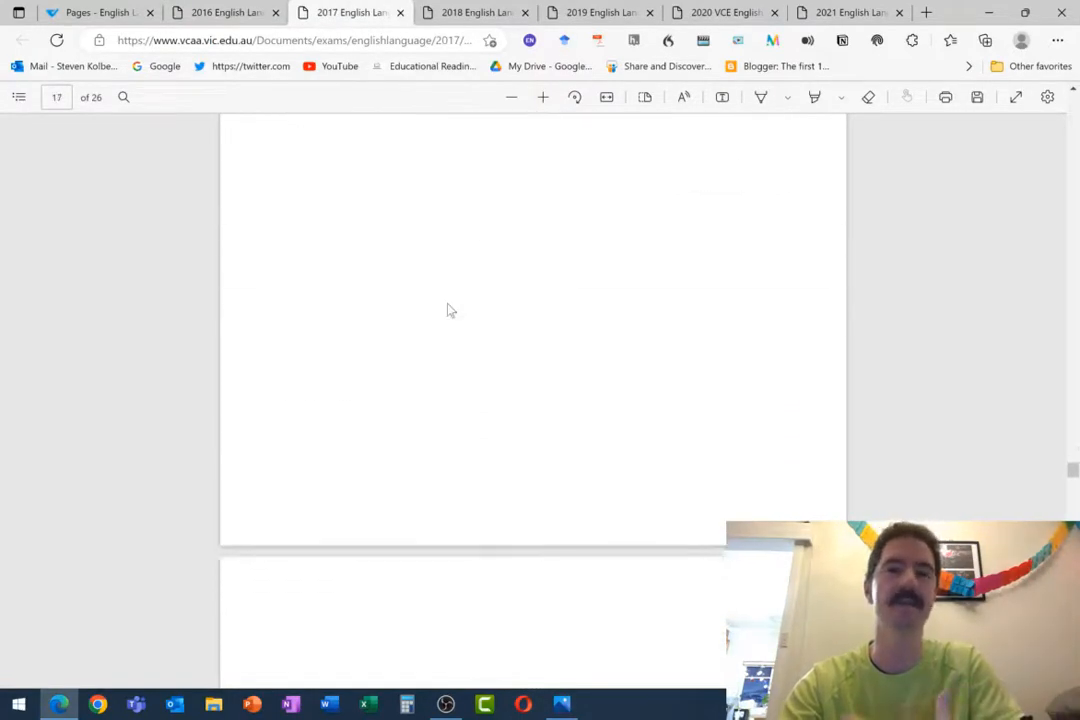
{"action": "scroll", "scroll_direction": "down", "scroll_amount": 3}
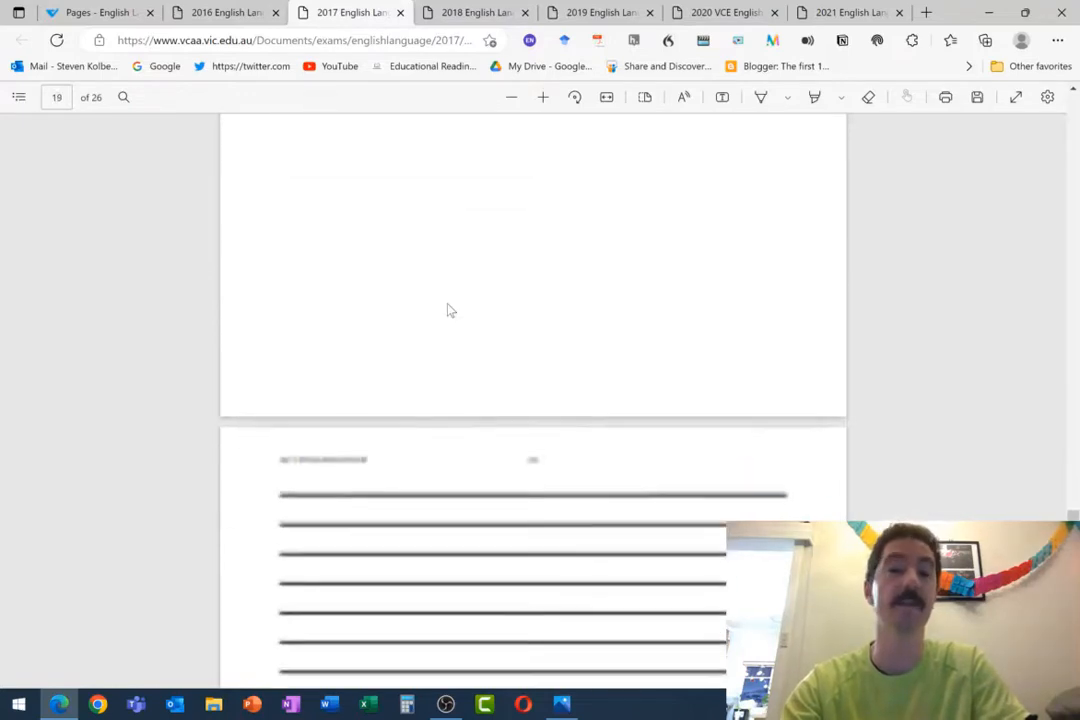
{"action": "scroll", "scroll_direction": "down", "scroll_amount": 3}
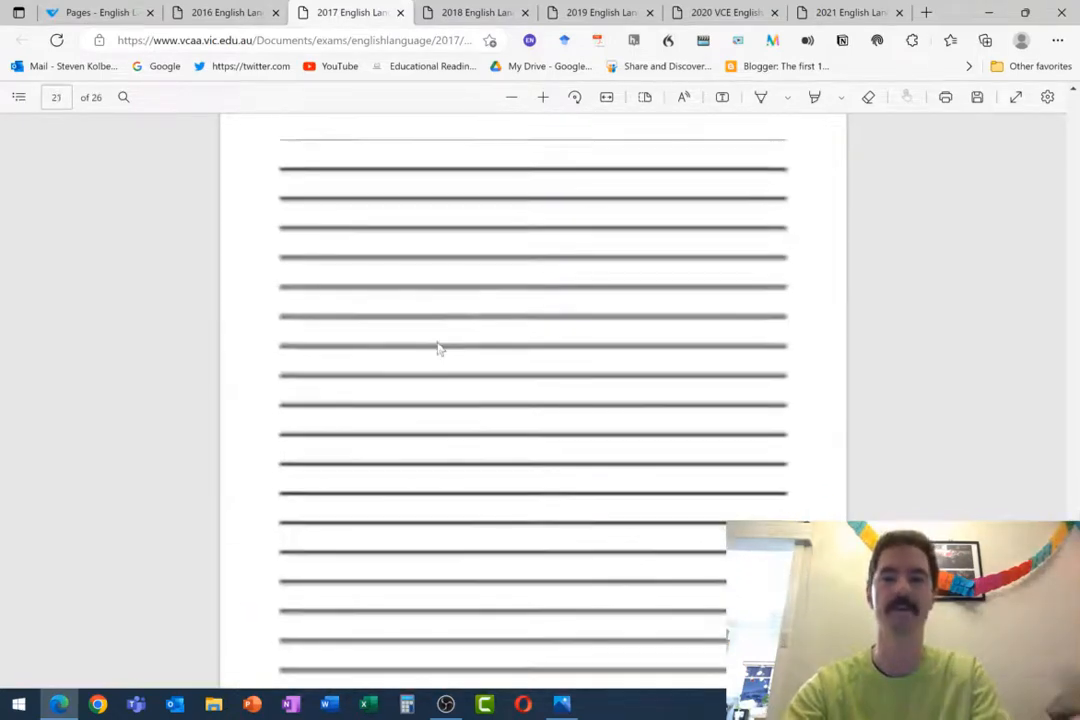
{"action": "scroll", "scroll_direction": "down", "scroll_amount": 3}
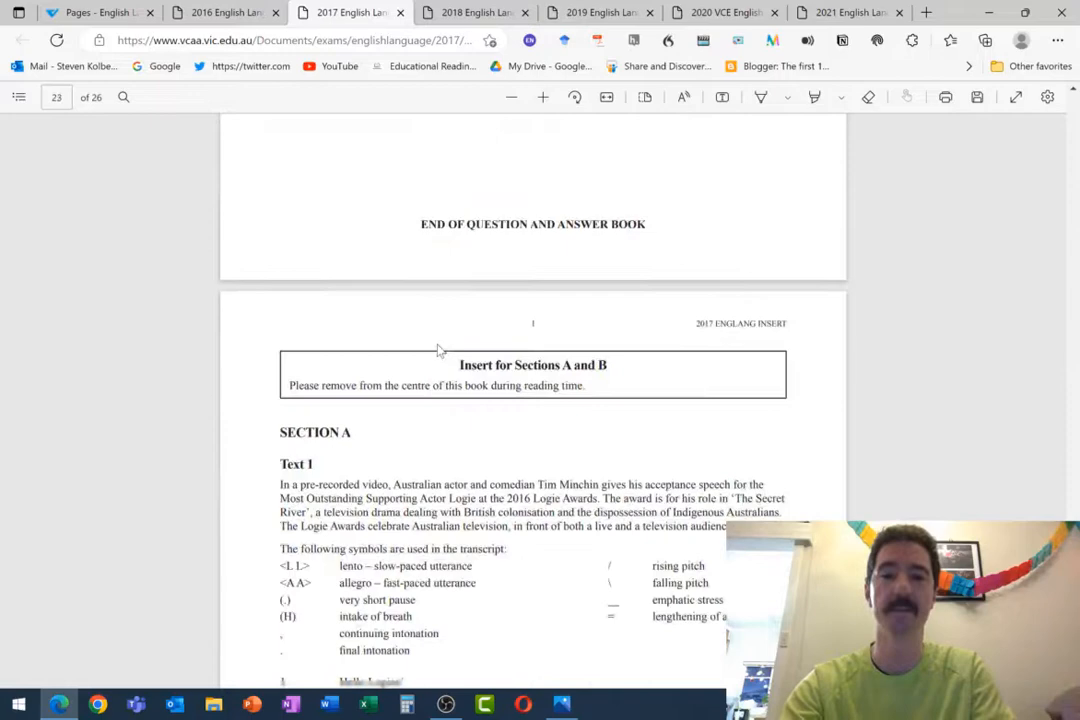
{"action": "scroll", "scroll_direction": "down", "scroll_amount": 3}
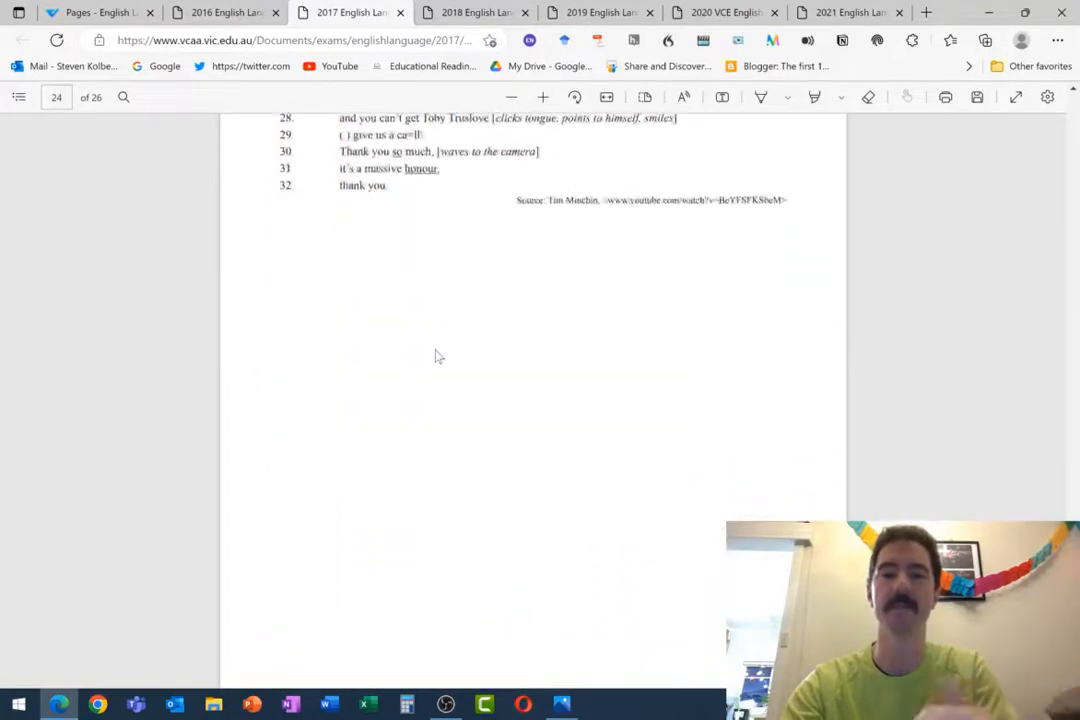
{"action": "scroll", "scroll_direction": "down", "scroll_amount": 3}
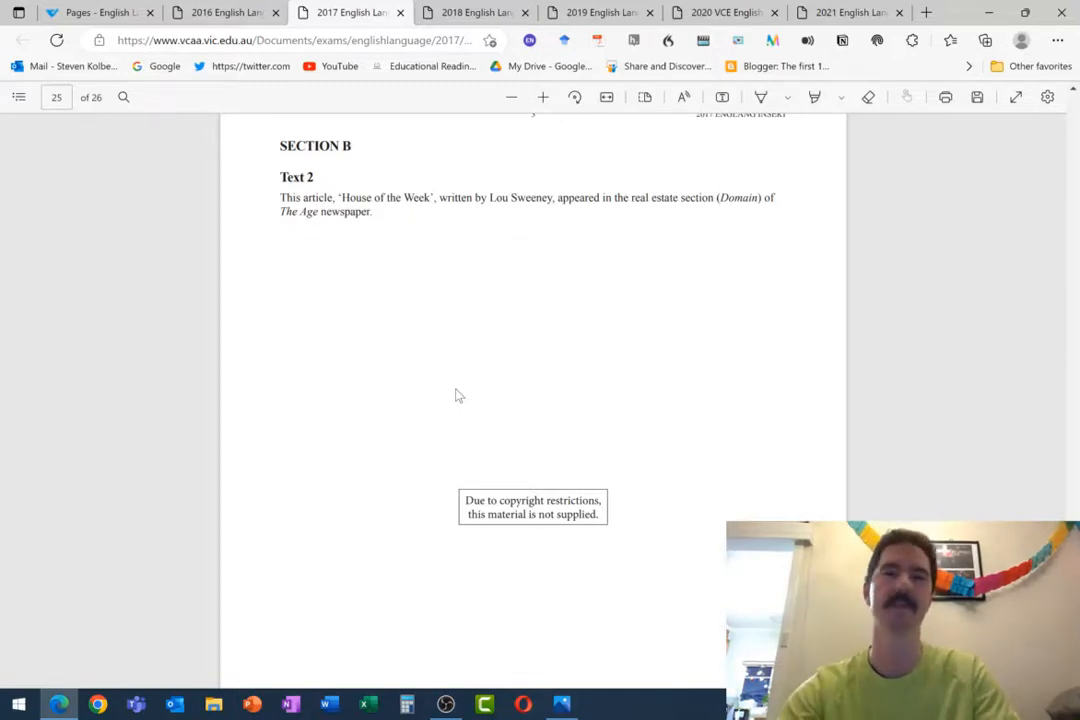
{"action": "mouse_move", "coordinate": [475, 285]}
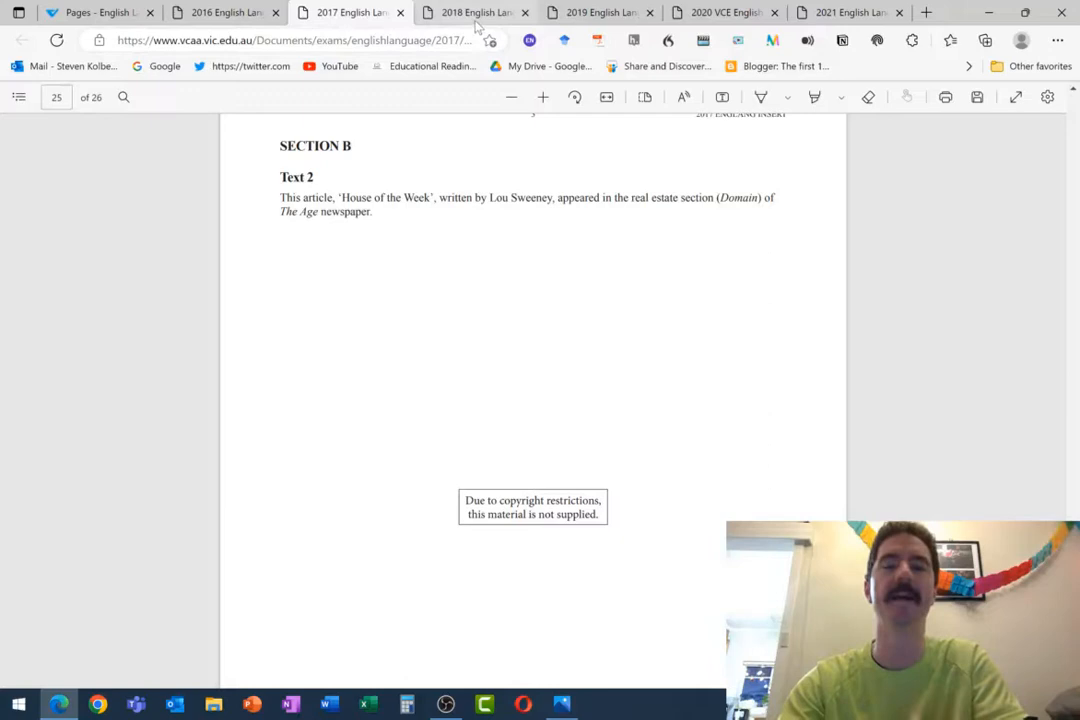
{"action": "mouse_move", "coordinate": [475, 12]}
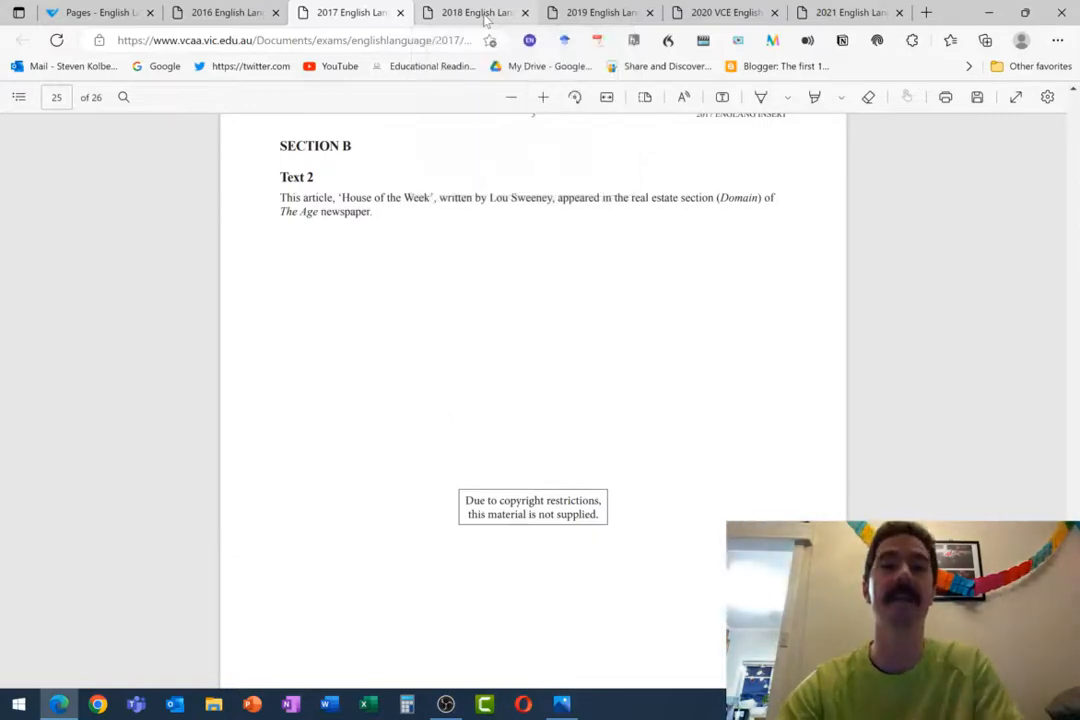
Step: Switch to the 2018 exam and scroll to its Section B Text 2 speech
{"action": "left_click", "coordinate": [472, 12]}
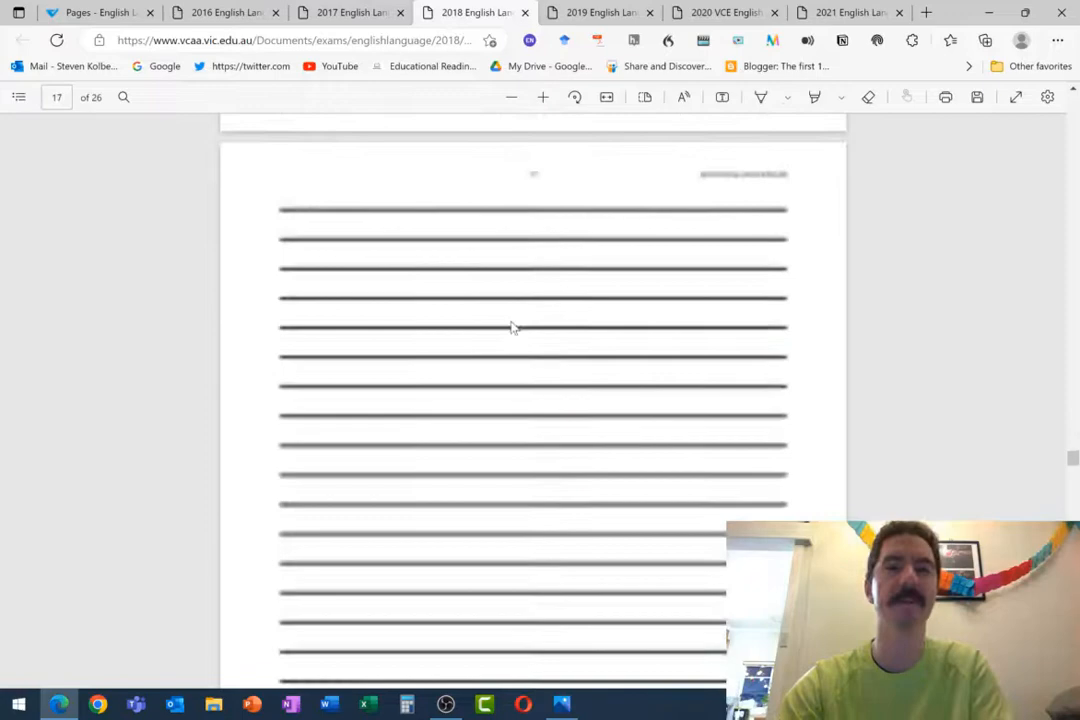
{"action": "scroll", "scroll_direction": "down", "scroll_amount": 3}
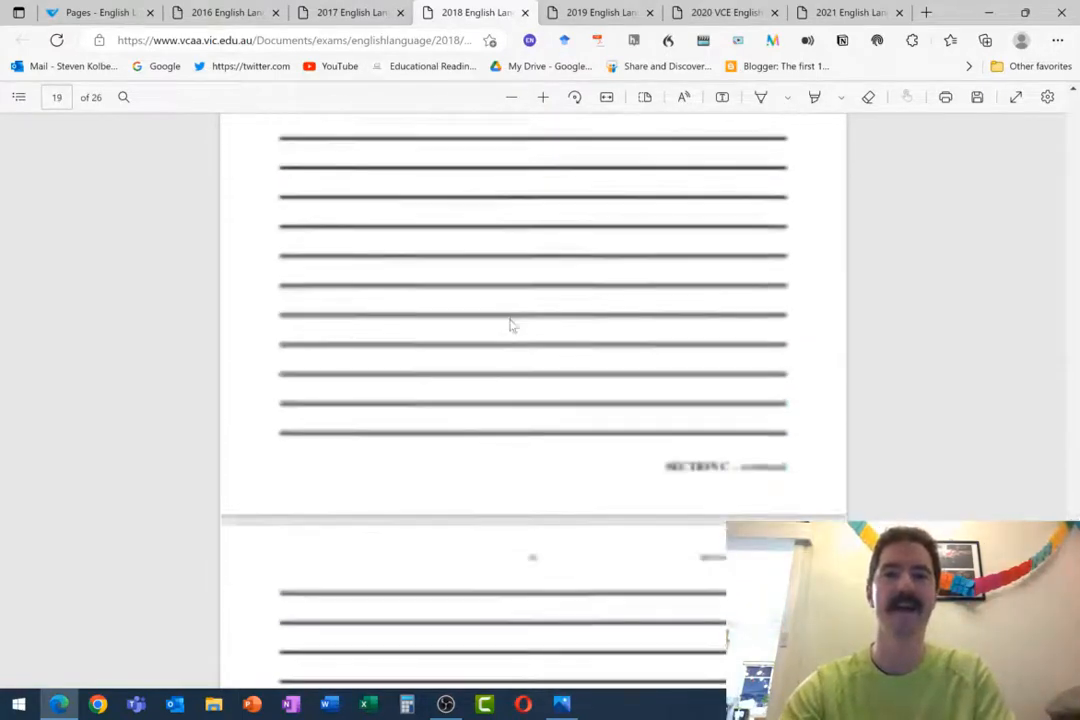
{"action": "scroll", "scroll_direction": "down", "scroll_amount": 3}
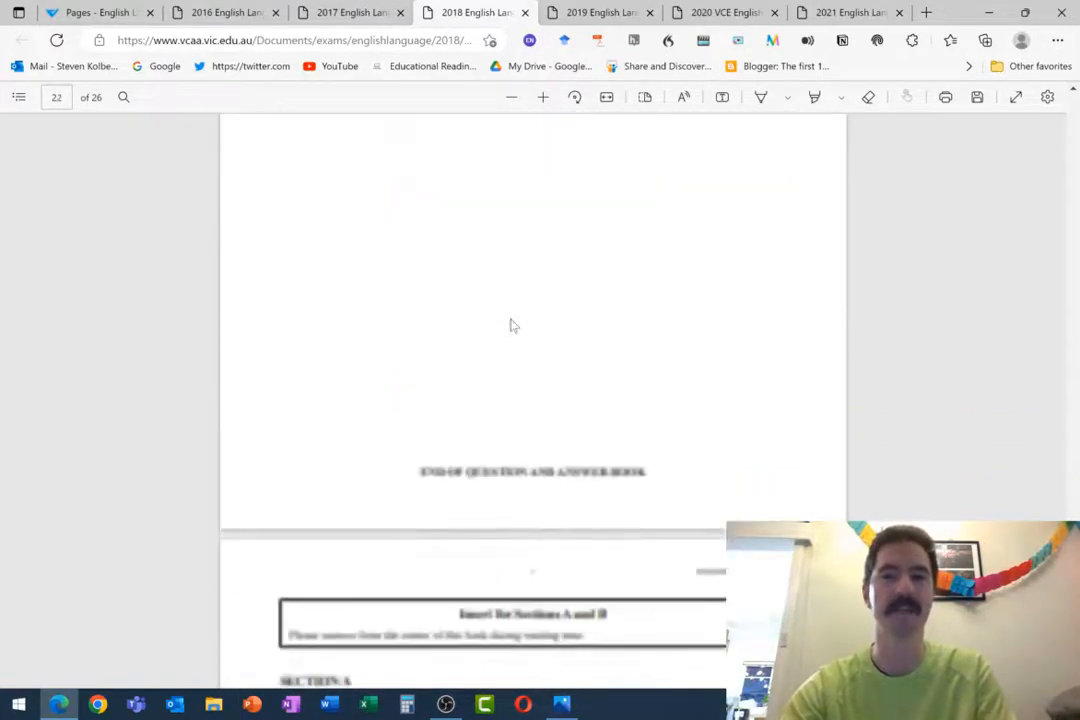
{"action": "scroll", "scroll_direction": "down", "scroll_amount": 3}
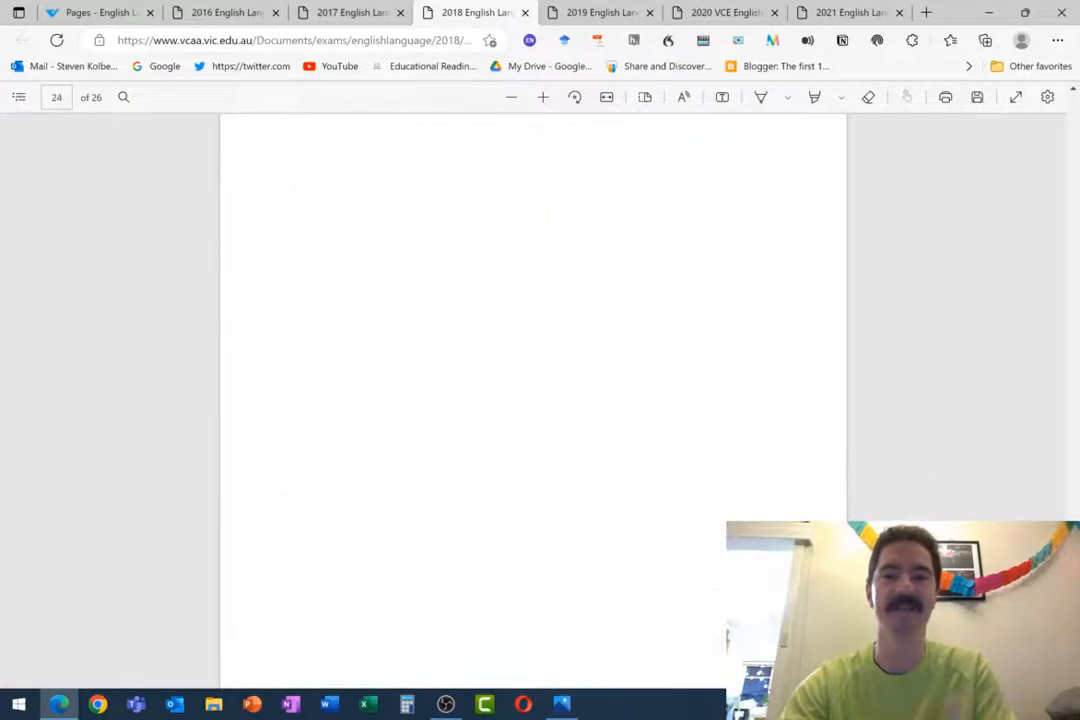
{"action": "scroll", "scroll_direction": "down", "scroll_amount": 3}
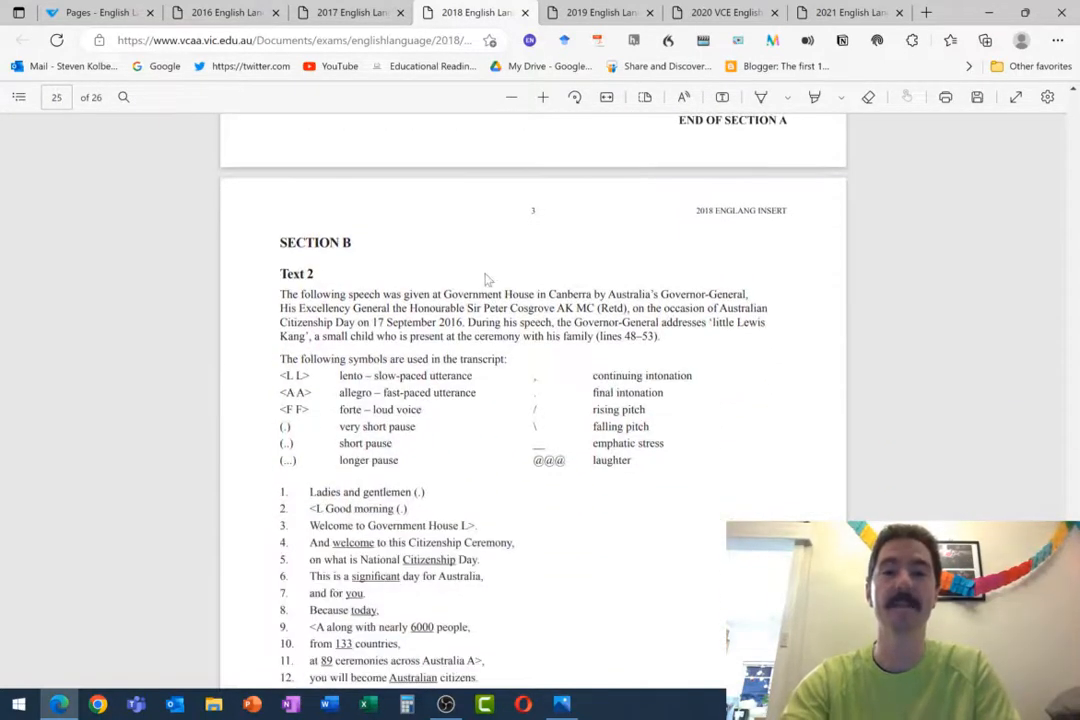
{"action": "scroll", "scroll_direction": "down", "scroll_amount": 3}
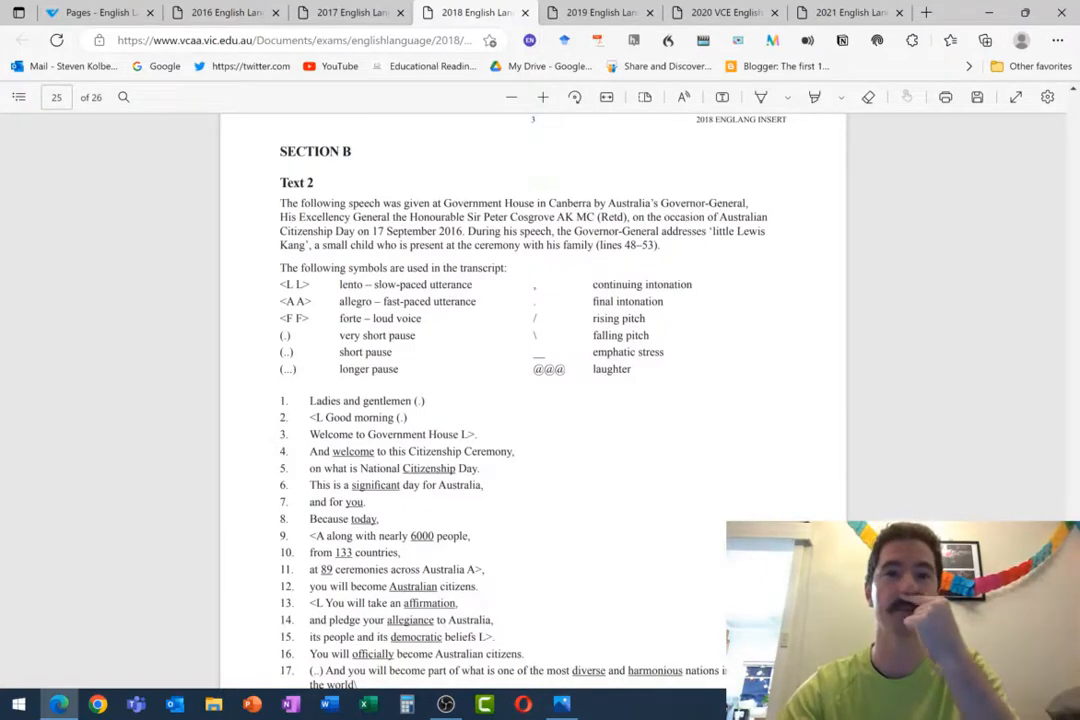
{"action": "scroll", "scroll_direction": "down", "scroll_amount": 3}
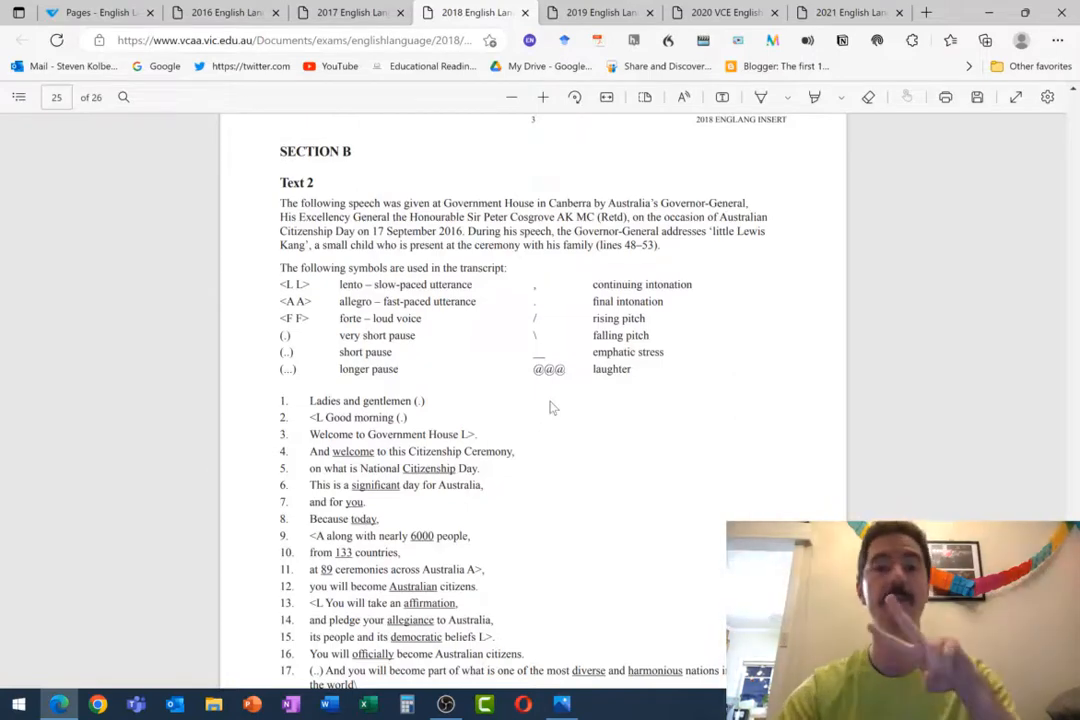
Step: Read on through the speech to page 26, lines 31–58
{"action": "scroll", "scroll_direction": "down", "scroll_amount": 3}
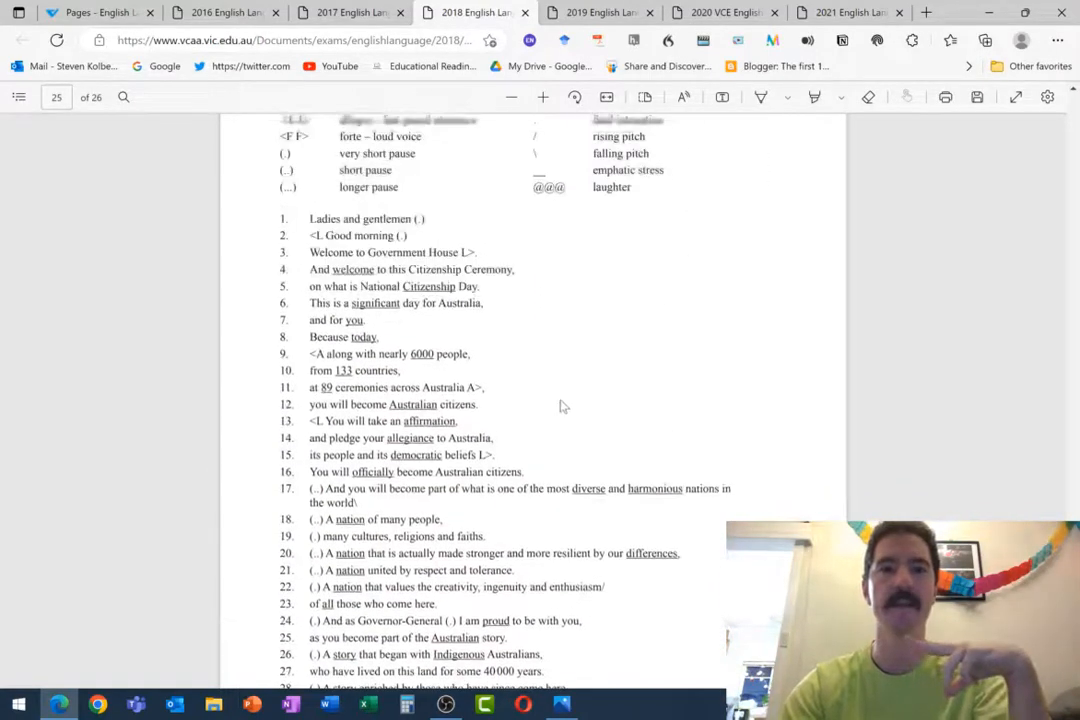
{"action": "scroll", "scroll_direction": "down", "scroll_amount": 3}
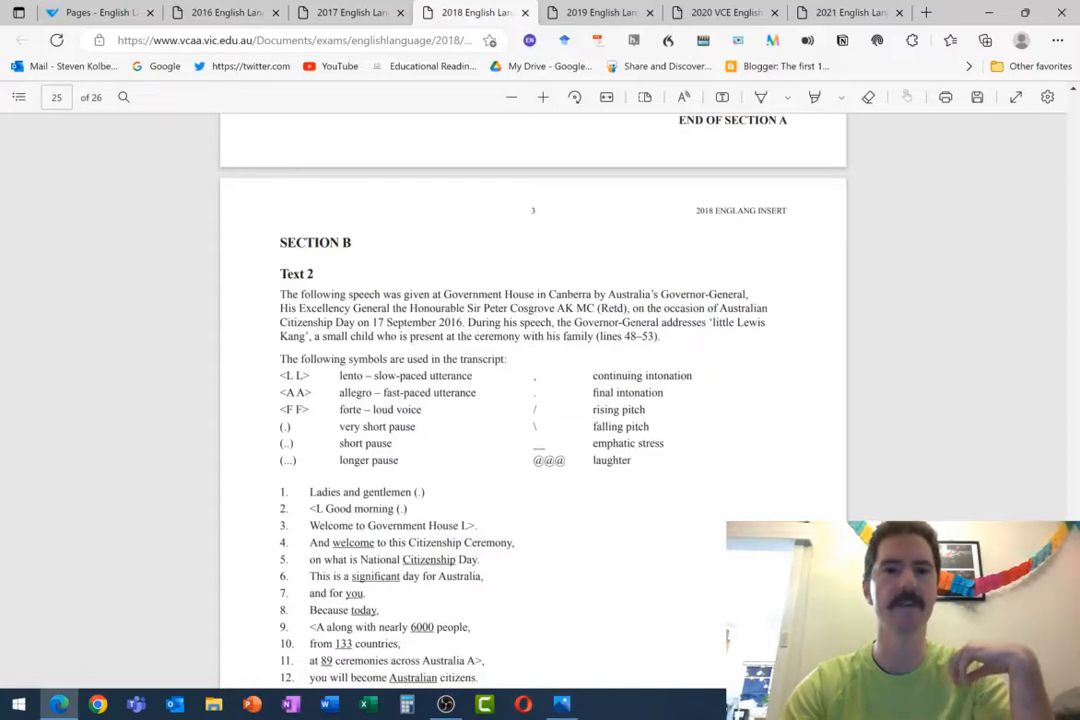
{"action": "scroll", "scroll_direction": "down", "scroll_amount": 3}
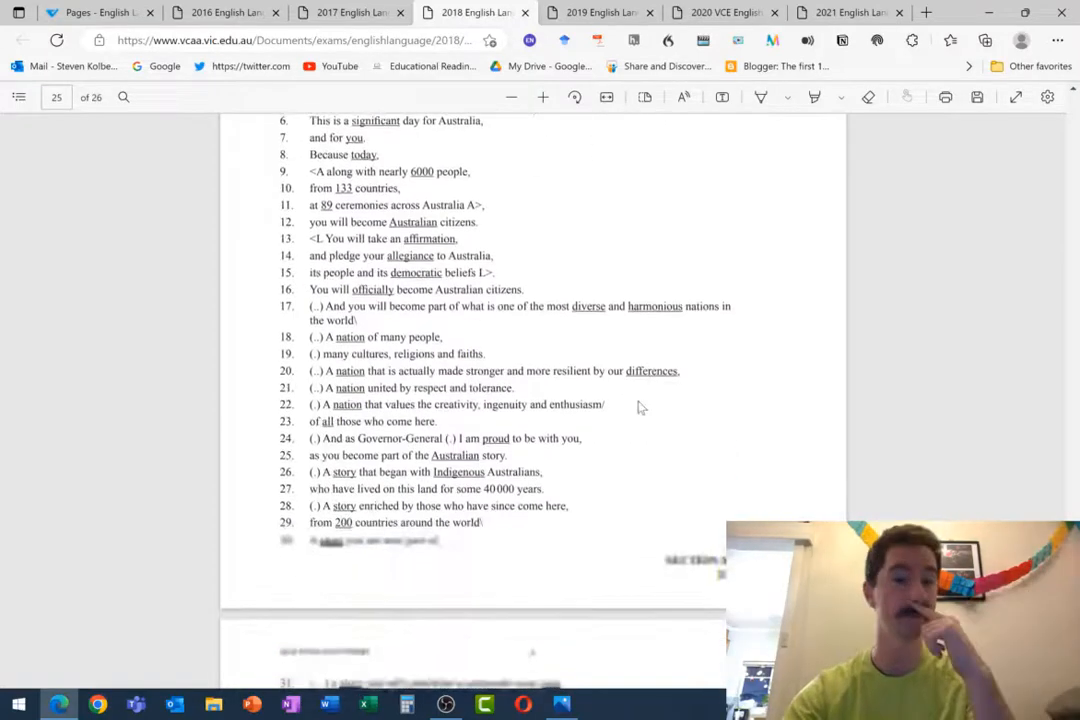
{"action": "scroll", "scroll_direction": "down", "scroll_amount": 3}
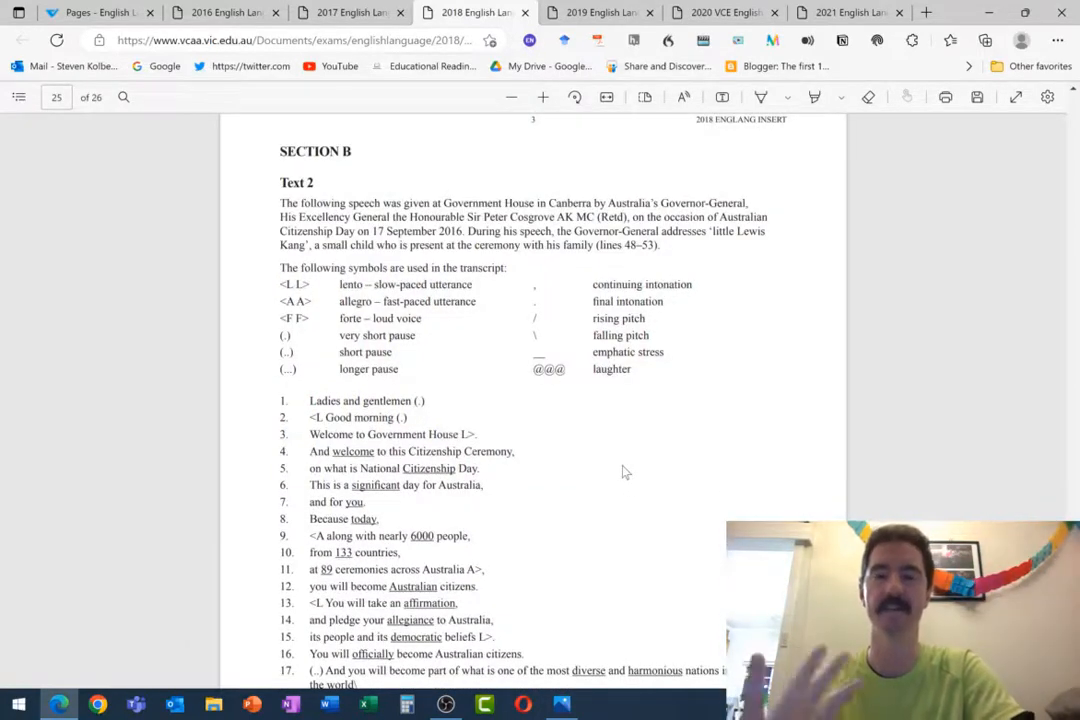
{"action": "scroll", "scroll_direction": "down", "scroll_amount": 3}
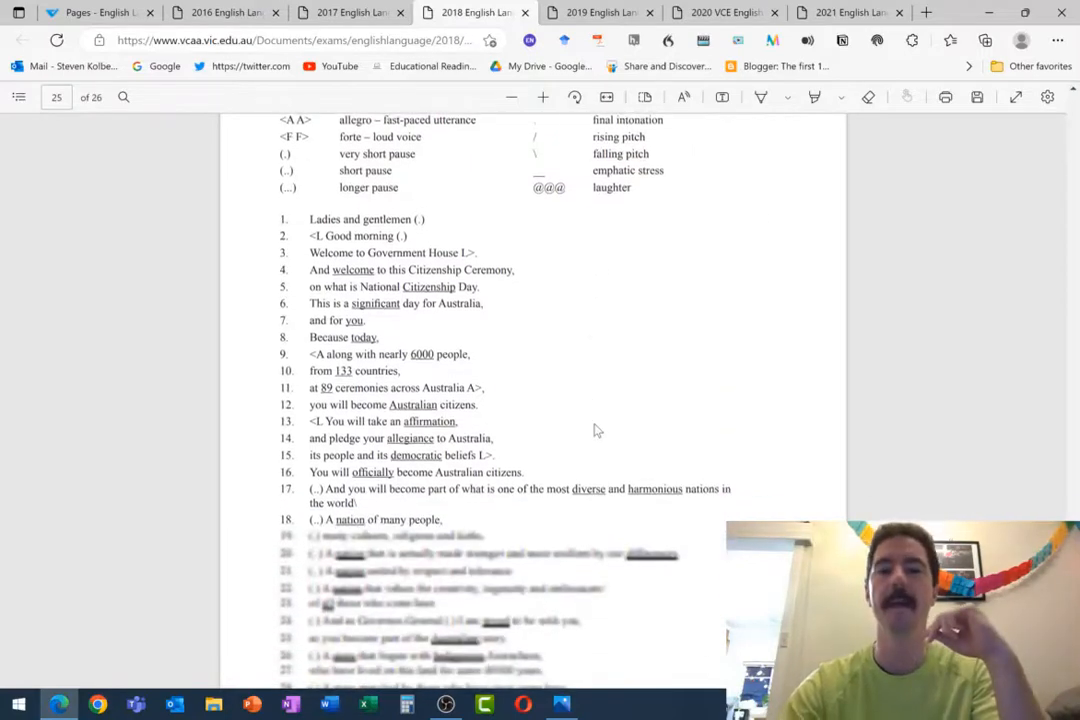
{"action": "scroll", "scroll_direction": "down", "scroll_amount": 3}
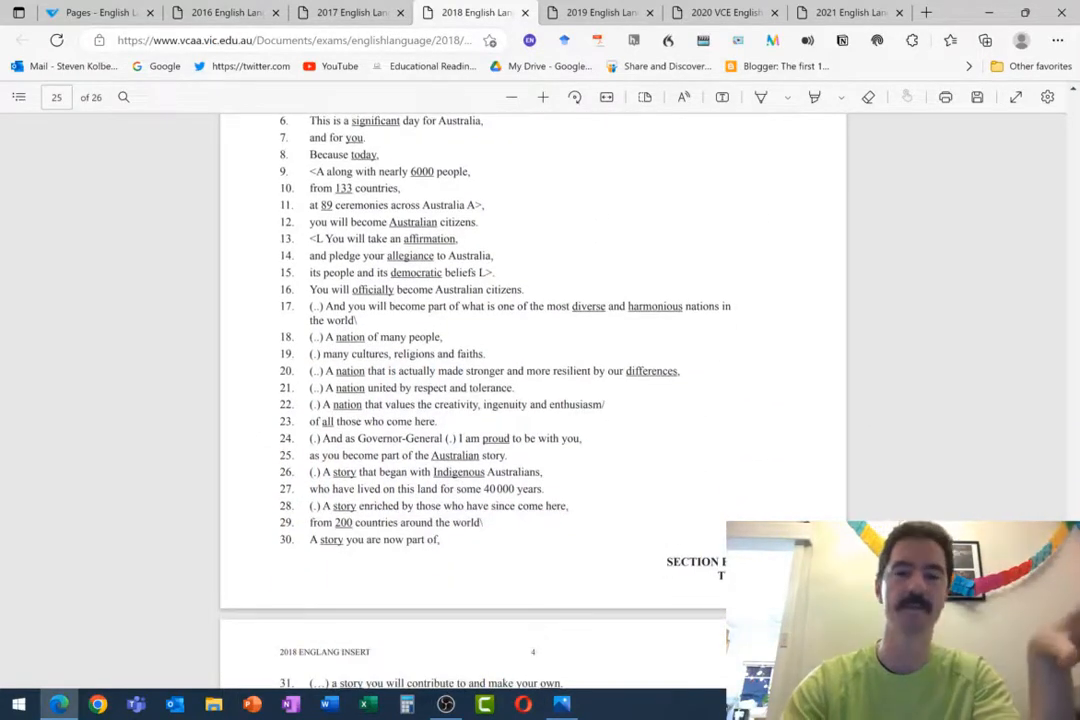
{"action": "scroll", "scroll_direction": "down", "scroll_amount": 3}
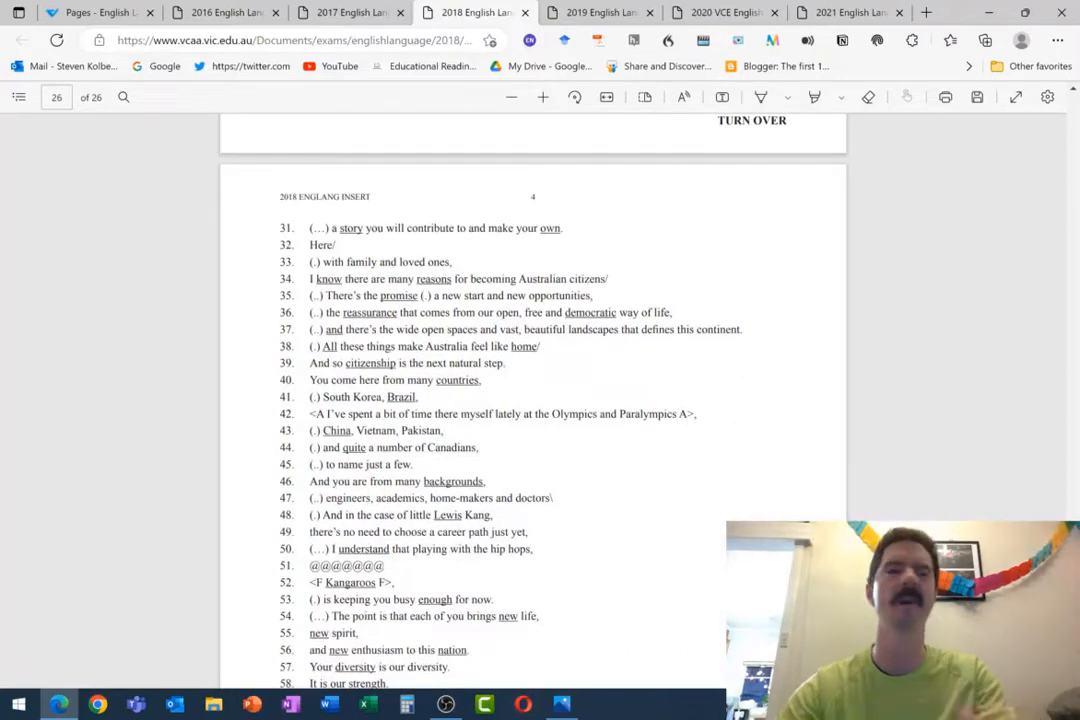
Step: Switch to the 2019 exam and scroll through its Text 2 radio transcript to page 25
{"action": "left_click", "coordinate": [595, 12]}
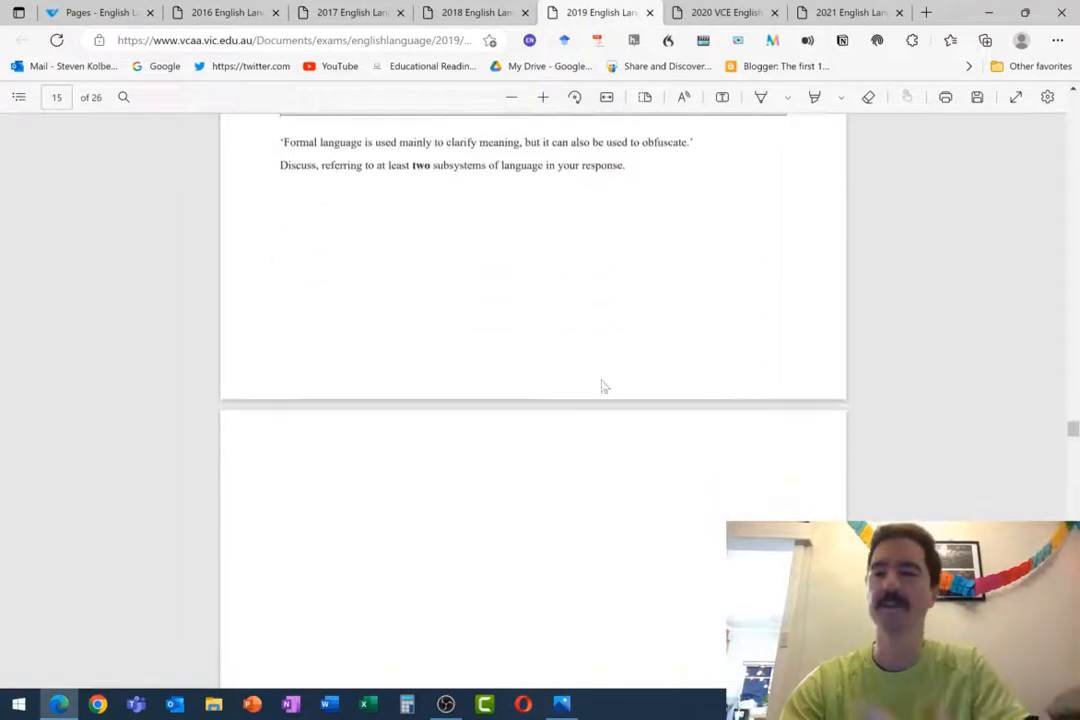
{"action": "scroll", "scroll_direction": "down", "scroll_amount": 3}
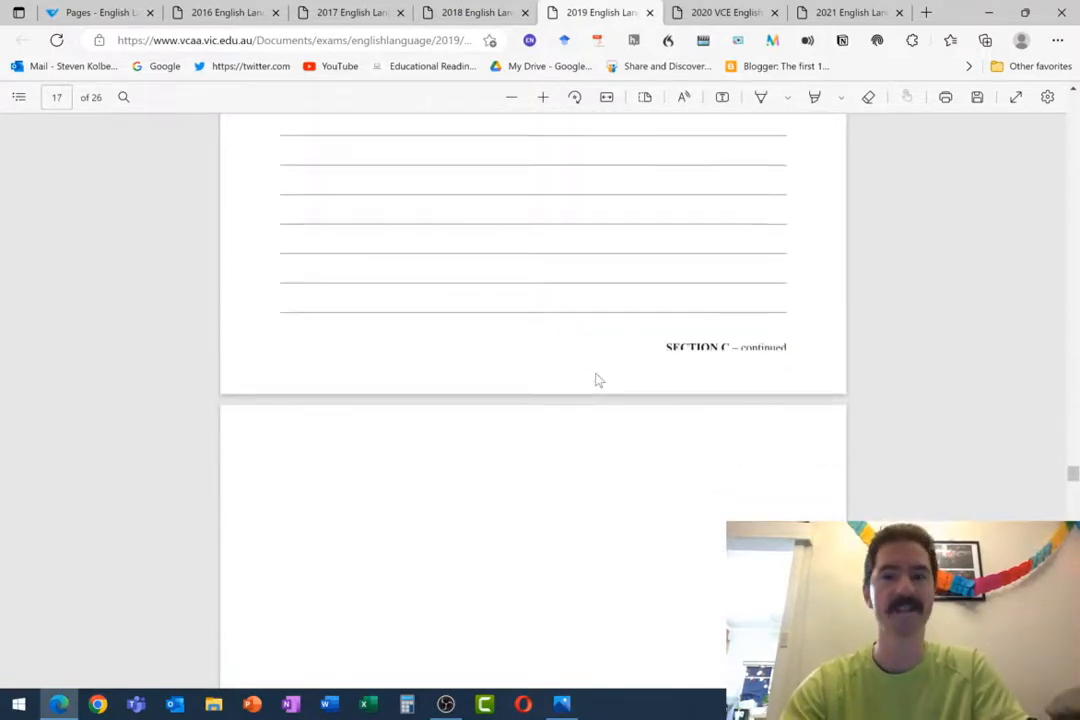
{"action": "scroll", "scroll_direction": "down", "scroll_amount": 3}
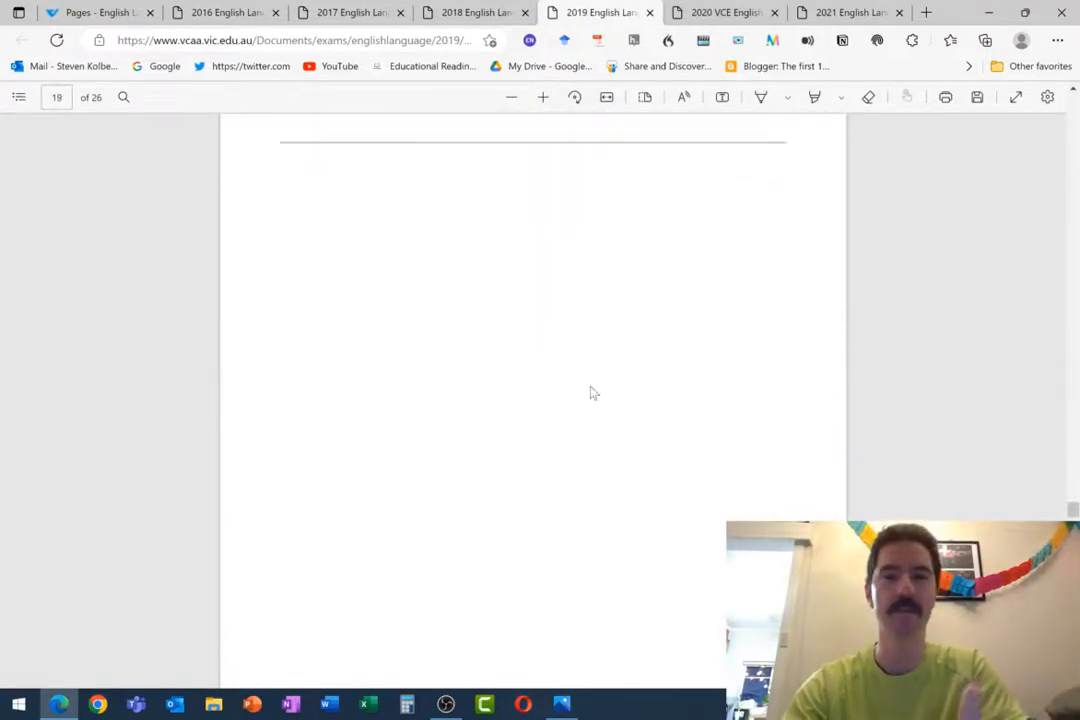
{"action": "scroll", "scroll_direction": "down", "scroll_amount": 3}
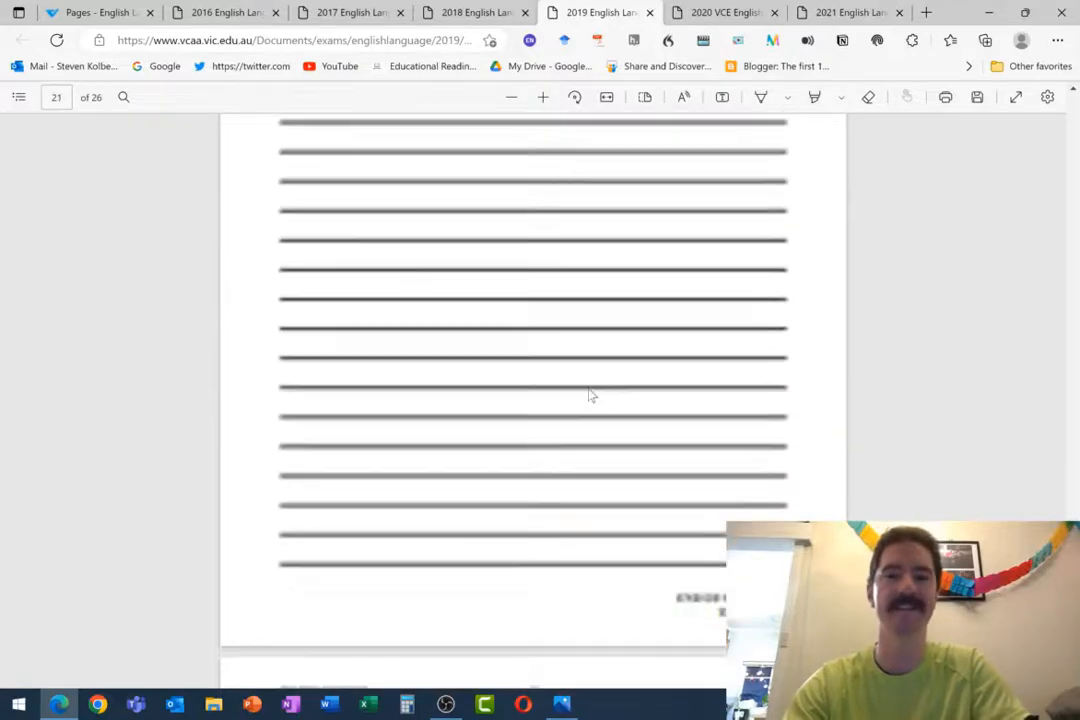
{"action": "scroll", "scroll_direction": "down", "scroll_amount": 3}
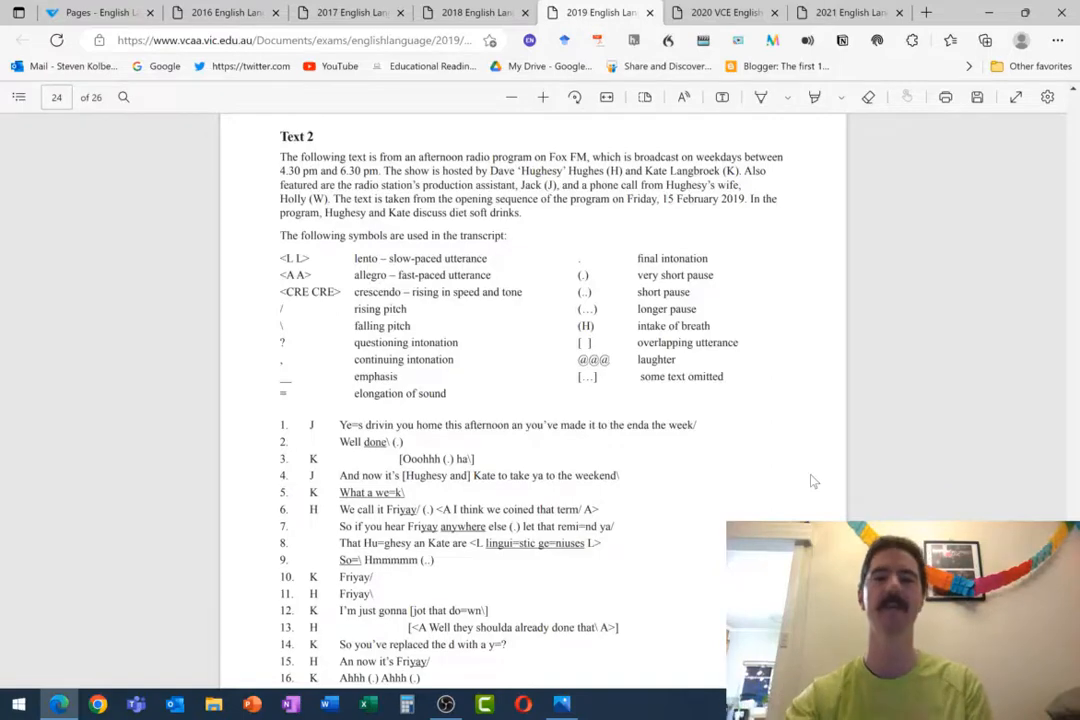
{"action": "scroll", "scroll_direction": "down", "scroll_amount": 3}
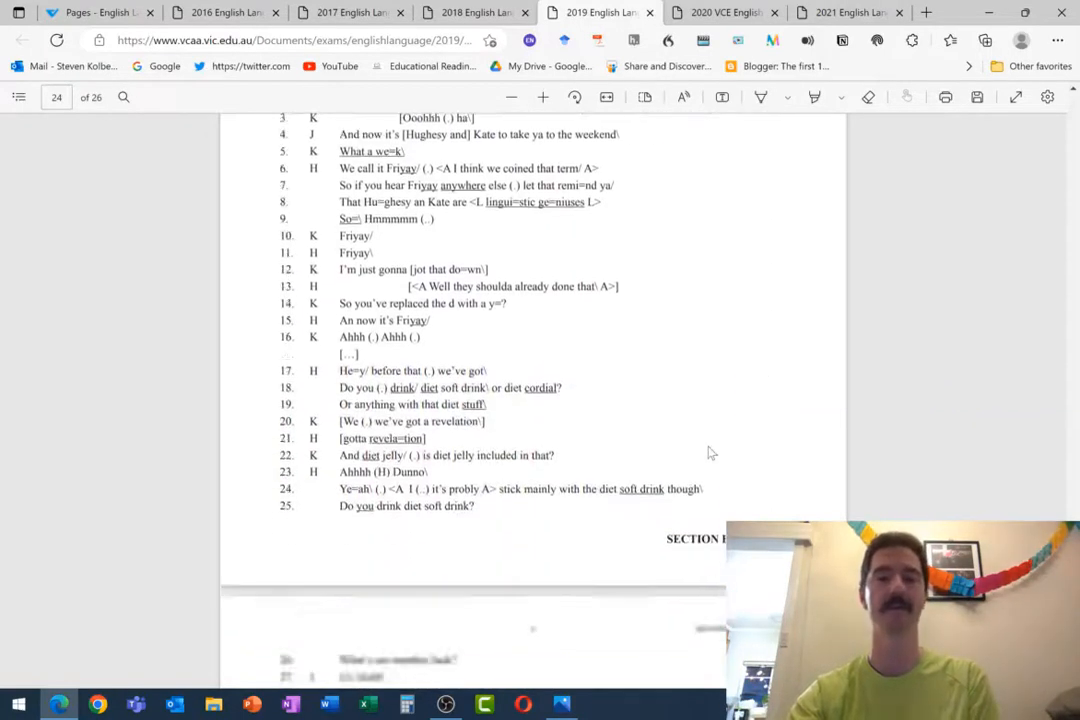
{"action": "scroll", "scroll_direction": "down", "scroll_amount": 3}
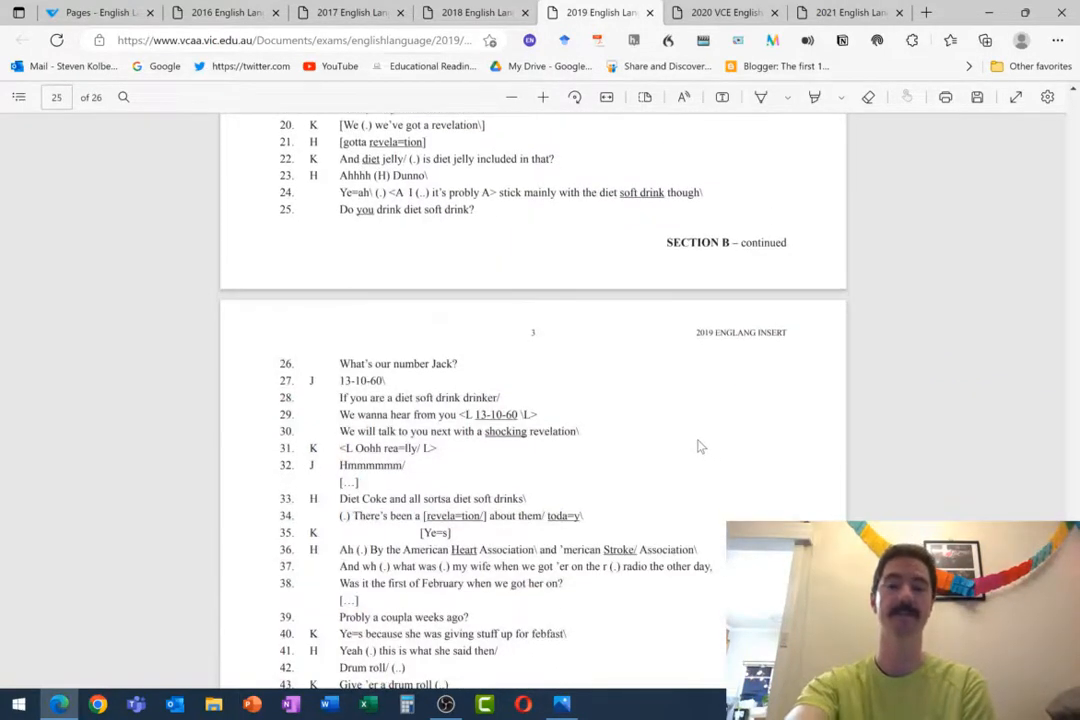
{"action": "scroll", "scroll_direction": "down", "scroll_amount": 3}
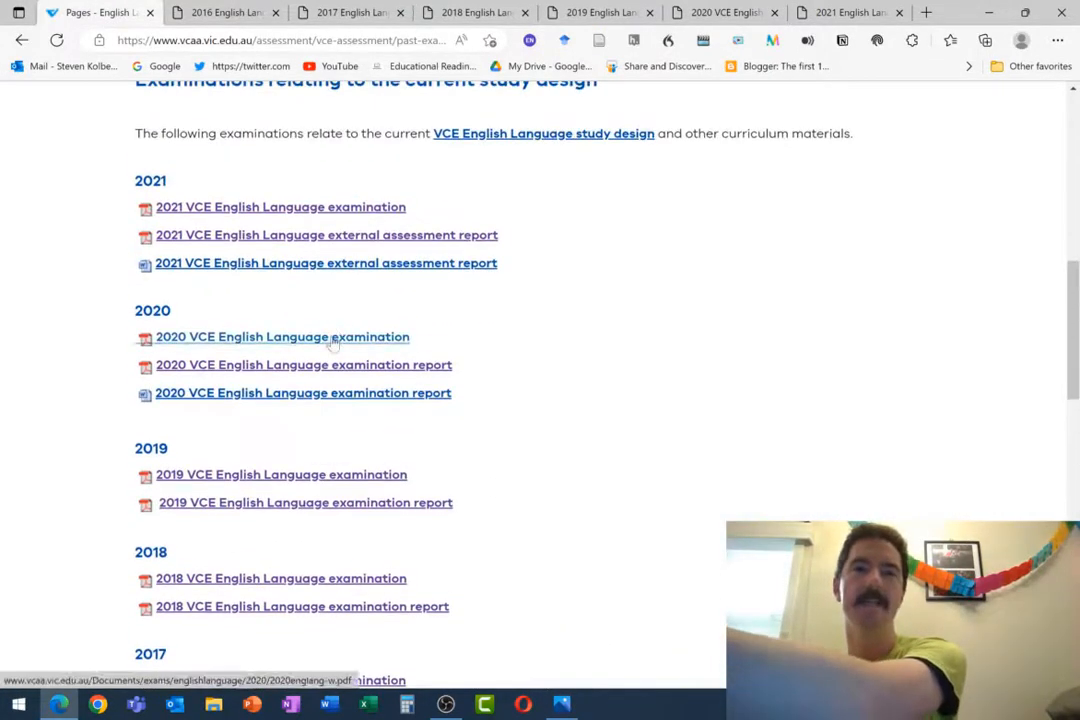
Step: Open the 2020 exam and scroll to page 25, the WorkSafe Victoria job advertisement
{"action": "left_click", "coordinate": [282, 337]}
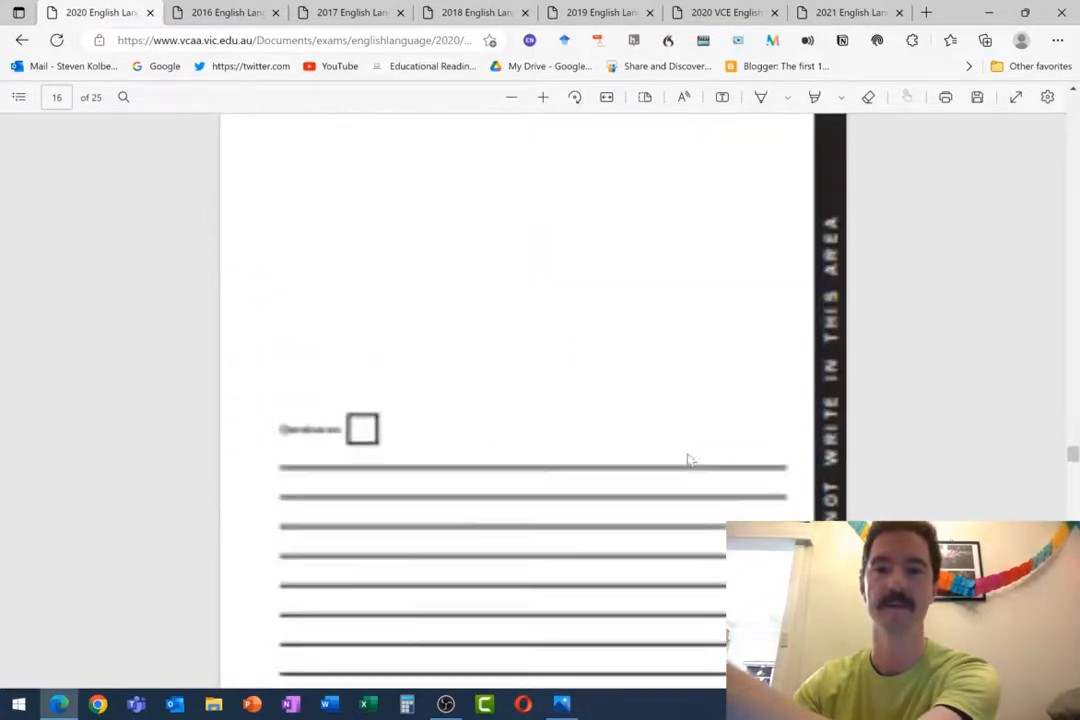
{"action": "scroll", "scroll_direction": "down", "scroll_amount": 3}
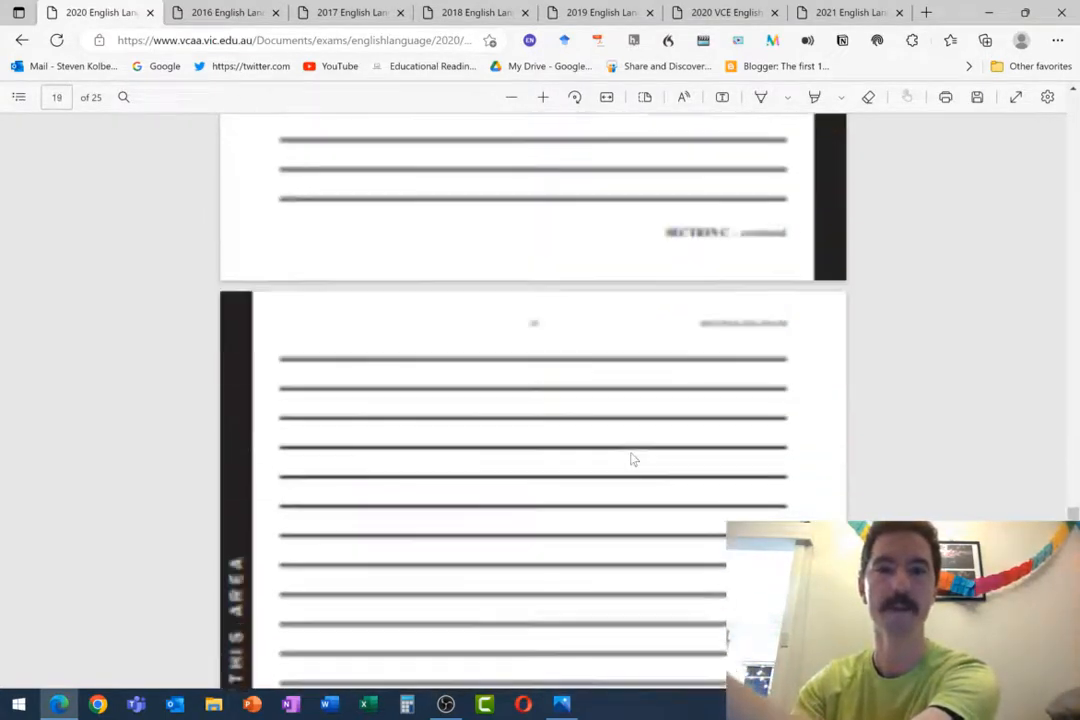
{"action": "scroll", "scroll_direction": "down", "scroll_amount": 3}
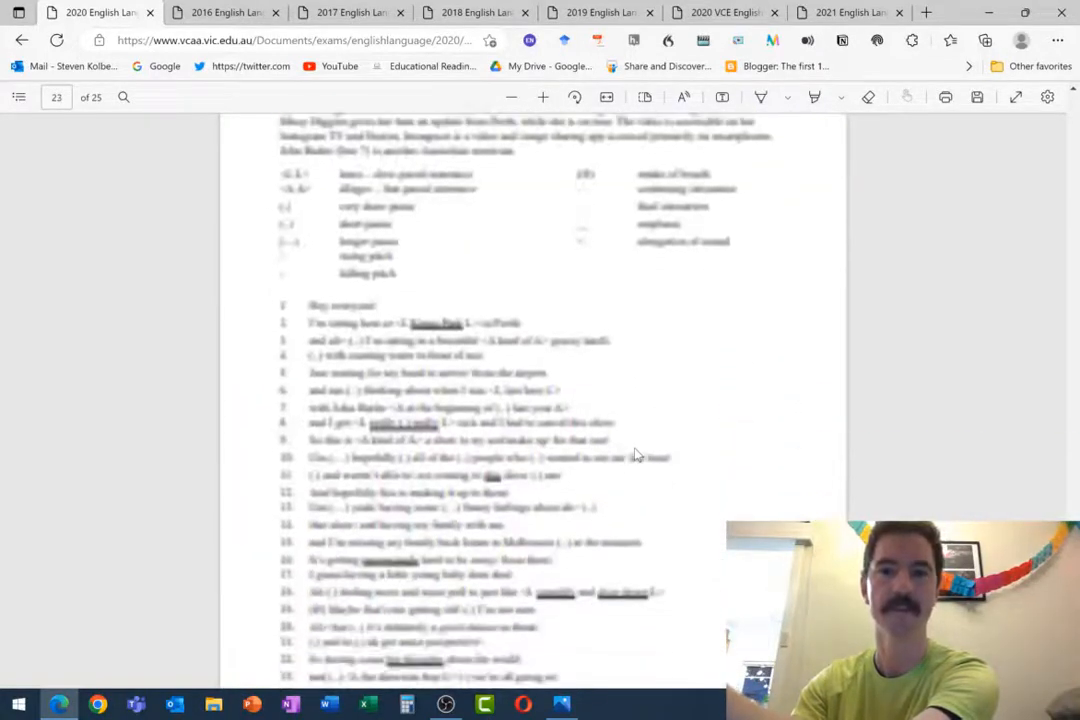
{"action": "scroll", "scroll_direction": "down", "scroll_amount": 3}
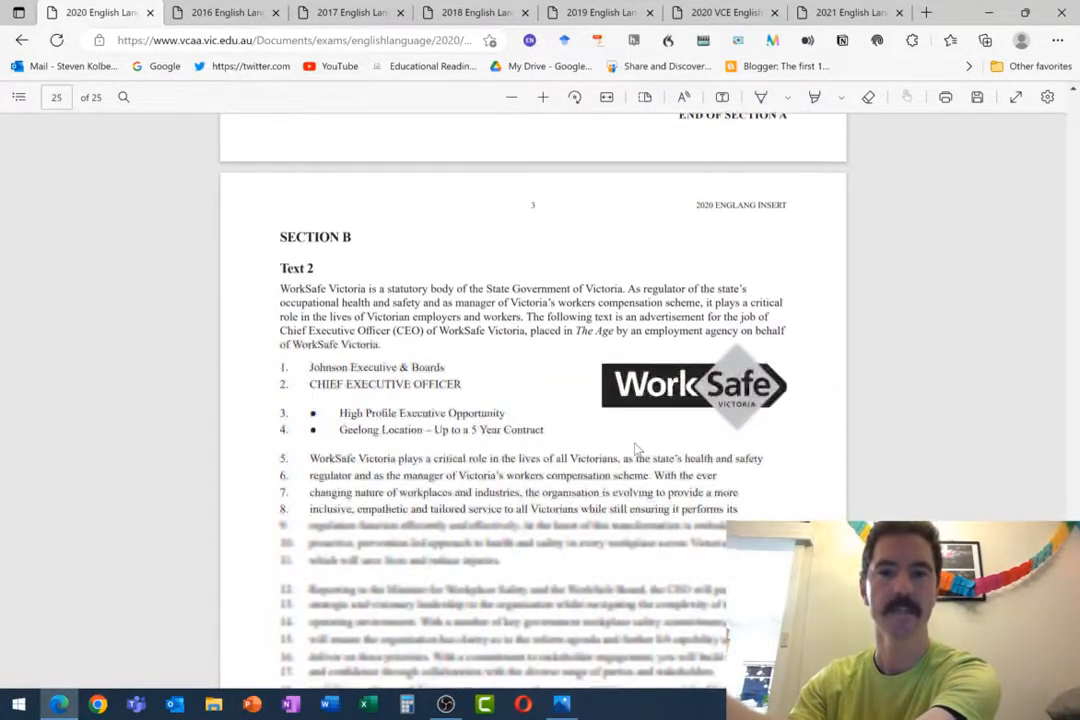
{"action": "scroll", "scroll_direction": "down", "scroll_amount": 3}
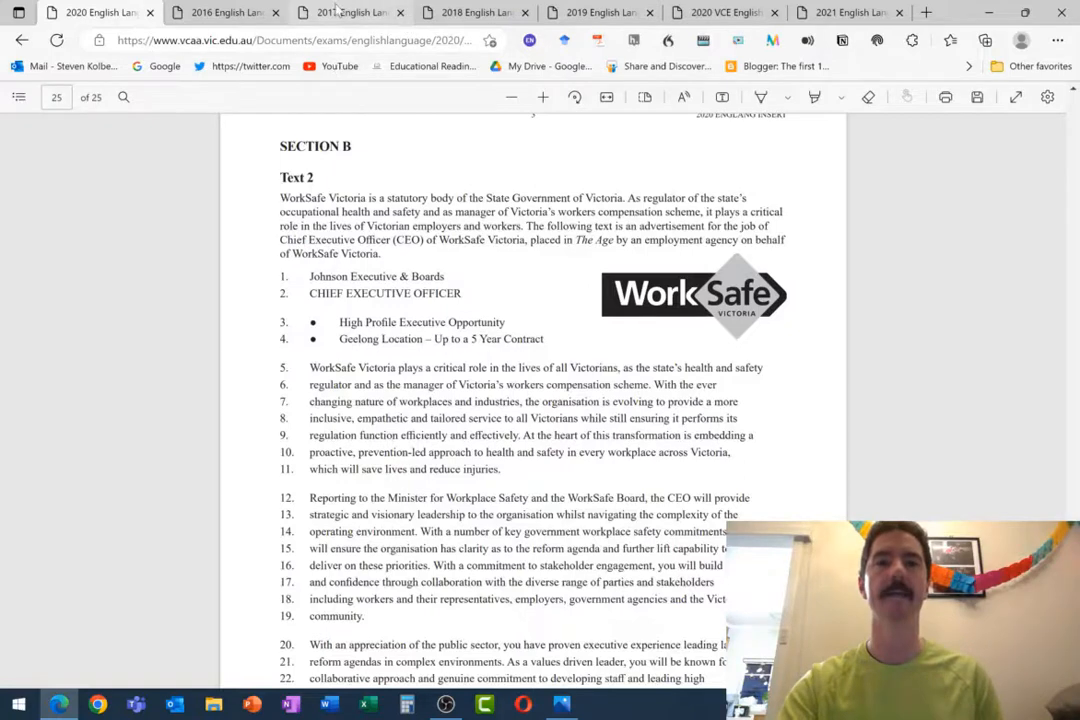
Step: Switch to the 2017 exam tab and scroll down to recheck its Text 2
{"action": "left_click", "coordinate": [348, 12]}
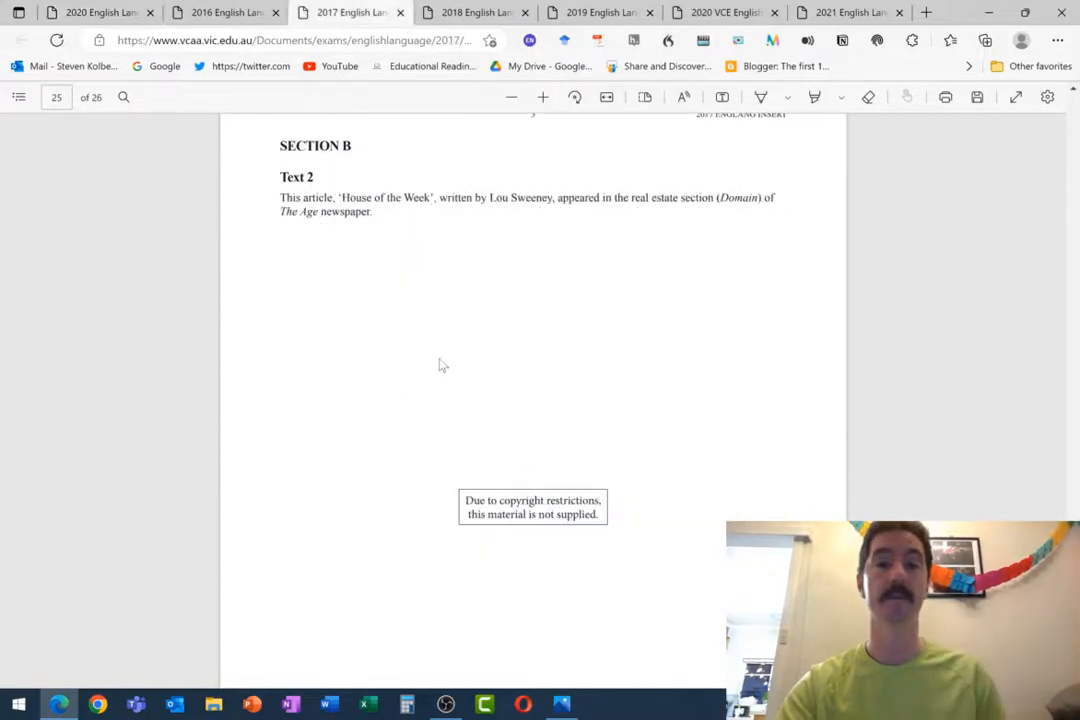
{"action": "mouse_move", "coordinate": [665, 395]}
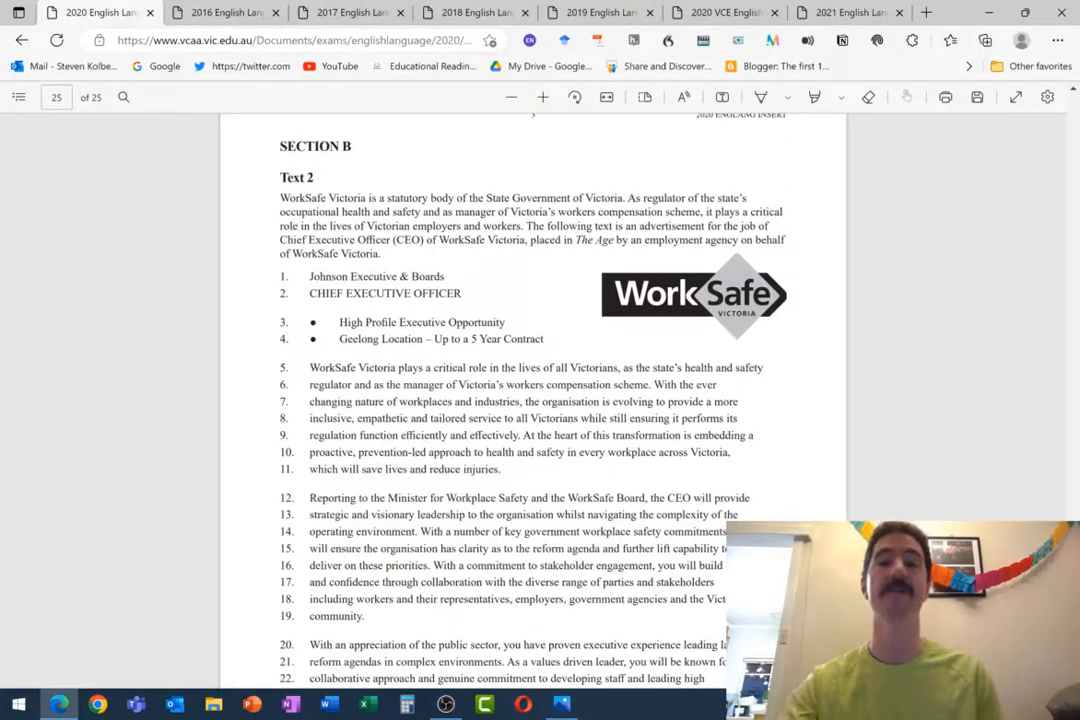
{"action": "scroll", "scroll_direction": "down", "scroll_amount": 3}
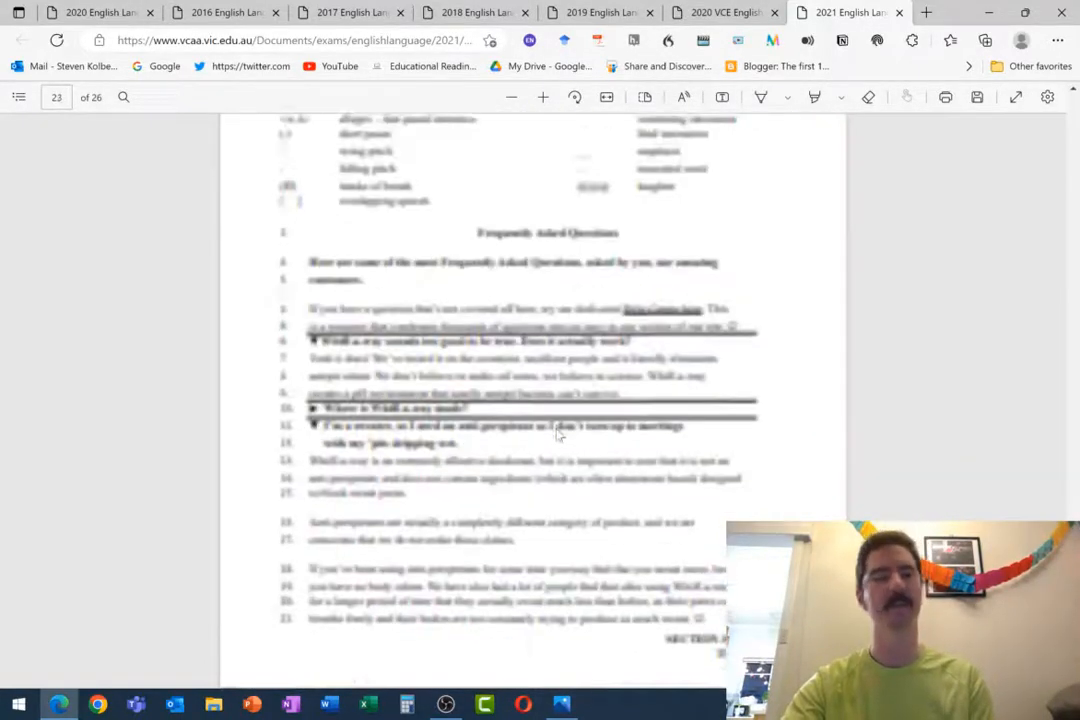
Step: Scroll the 2021 exam to page 25, the Ash Barty interview introduction
{"action": "scroll", "scroll_direction": "down", "scroll_amount": 3}
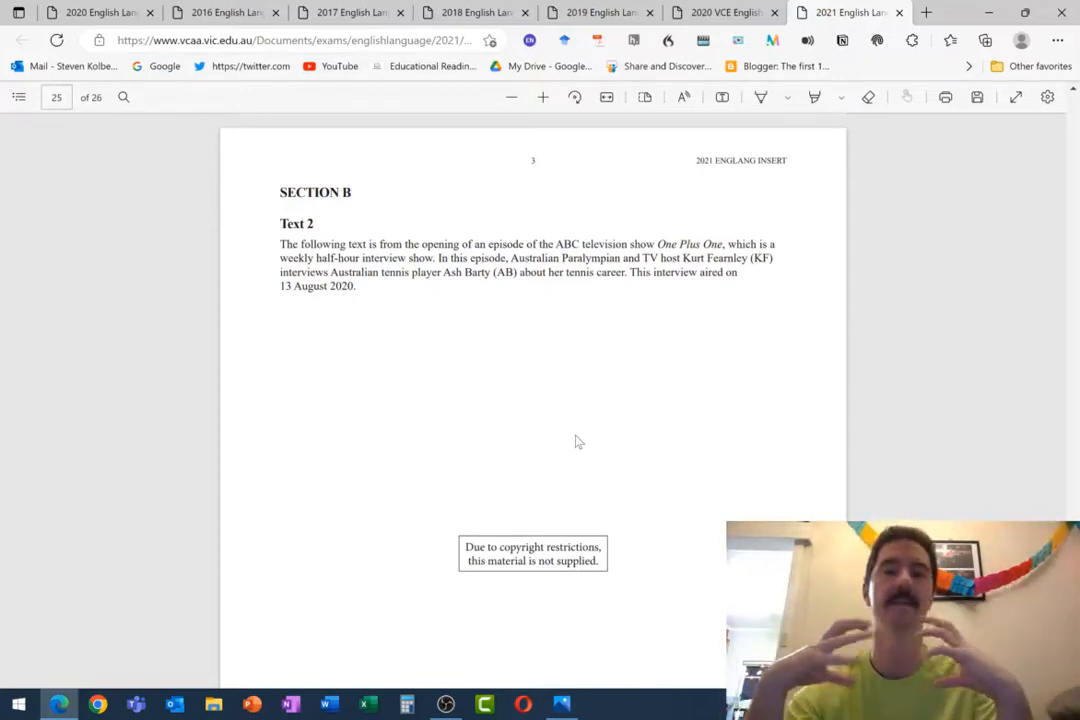
{"action": "mouse_move", "coordinate": [435, 330]}
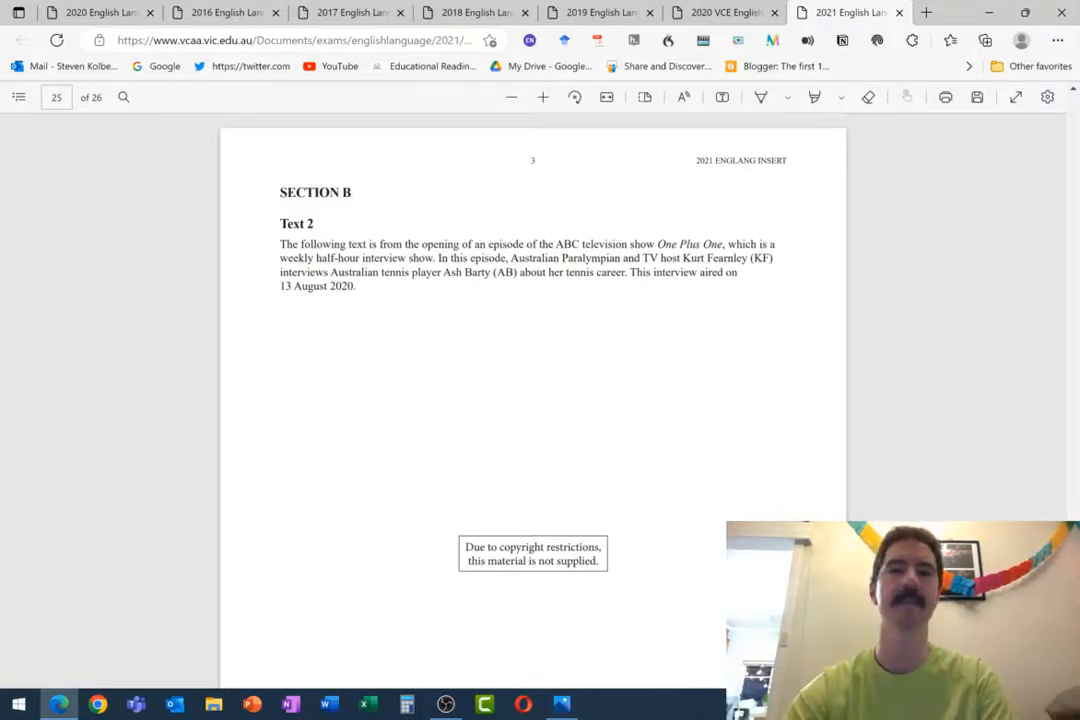
{"action": "mouse_move", "coordinate": [463, 371]}
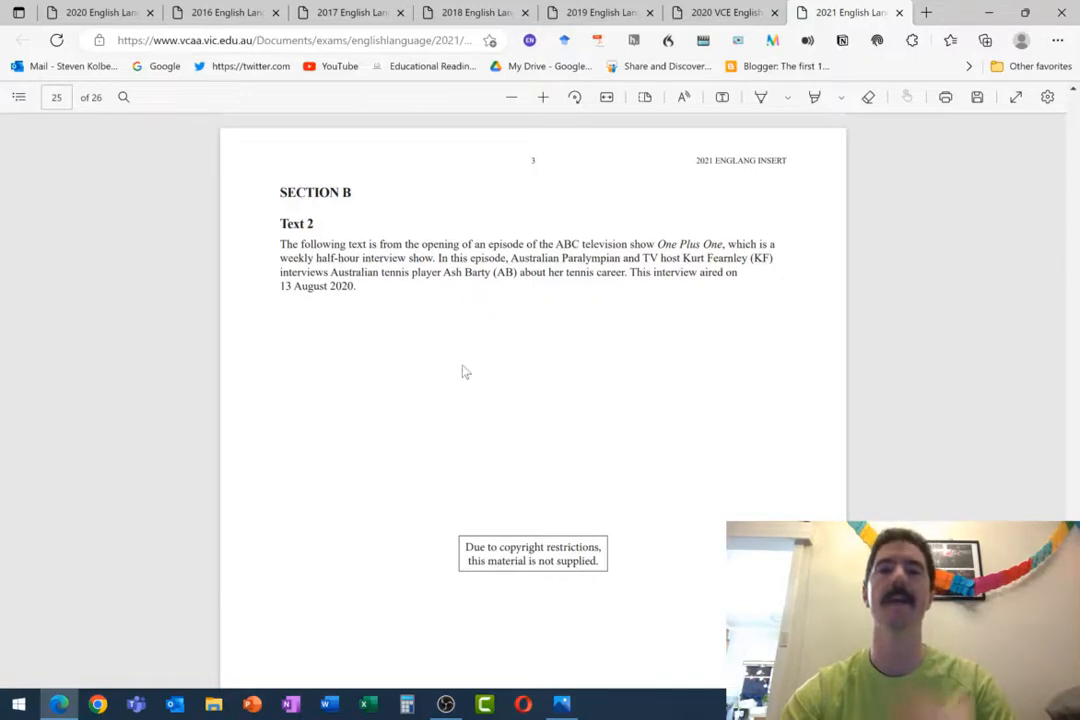